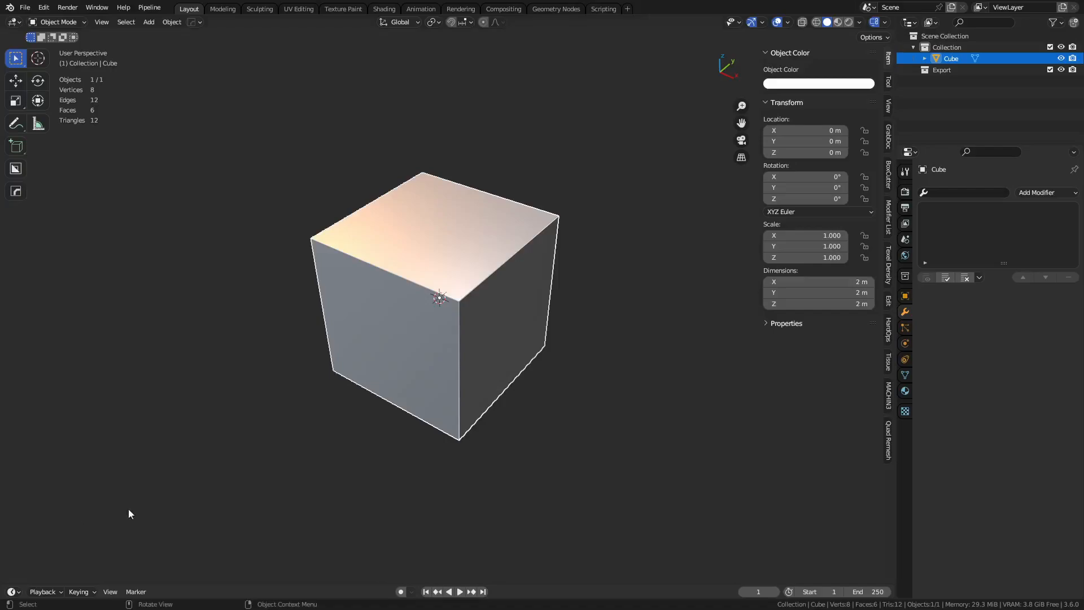
mouse_move(66, 12)
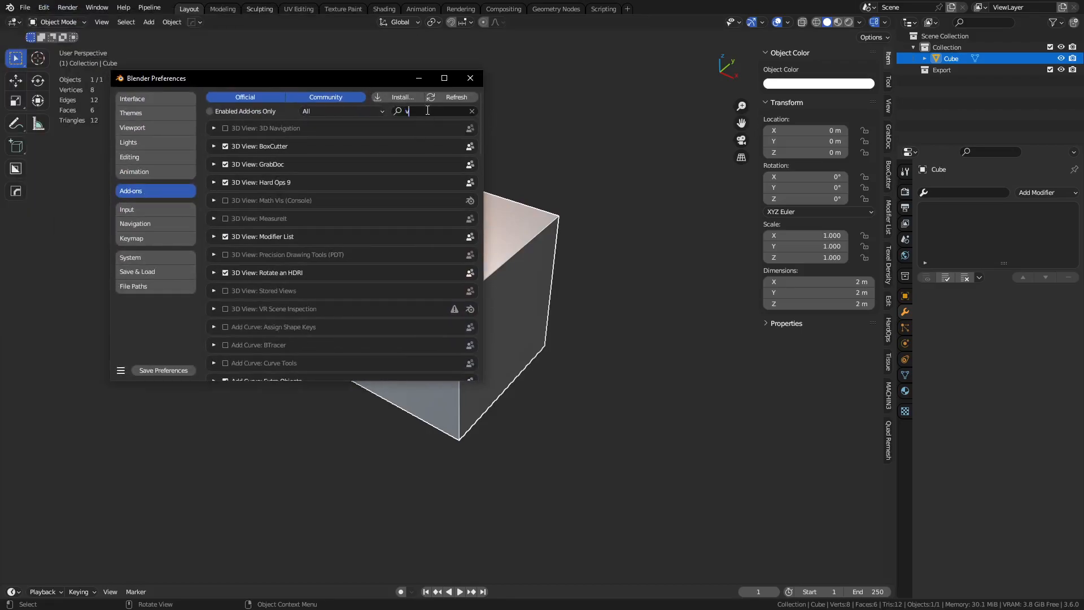
Step: Search the add-on preferences for 'vdm' to confirm VDM Brush Baker is enabled
text(dm)
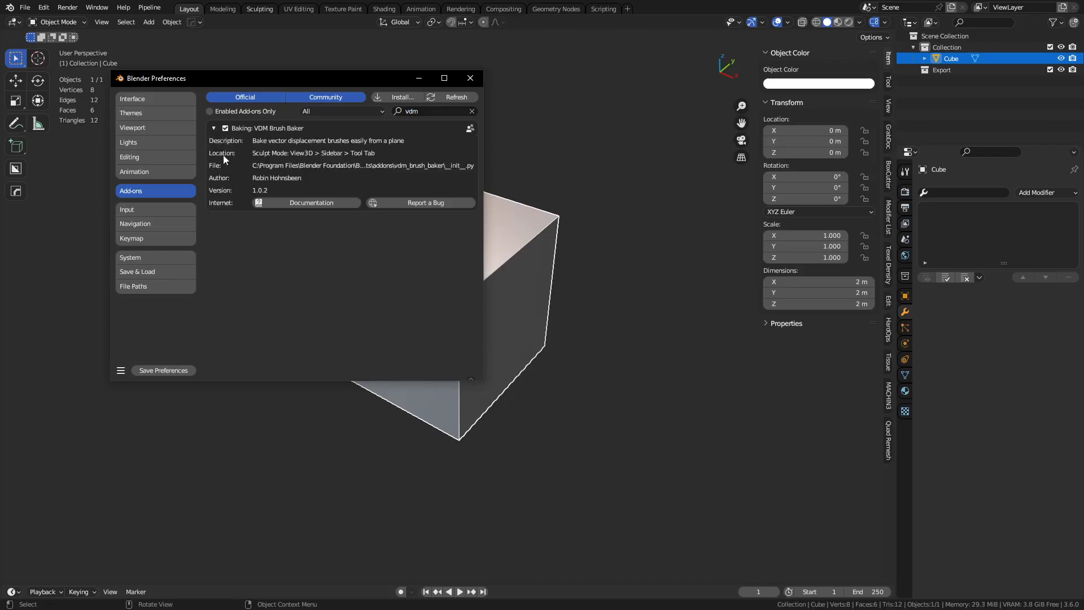
mouse_move(237, 267)
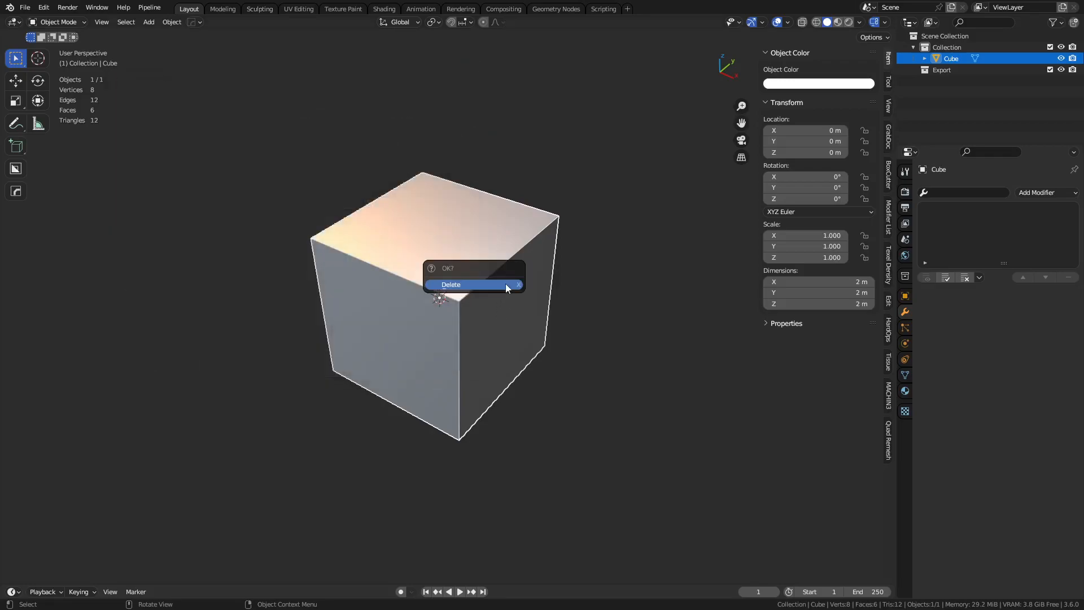
Step: Delete the default cube and create a VDM sculpting plane from the sidebar Tool tab
click(452, 284)
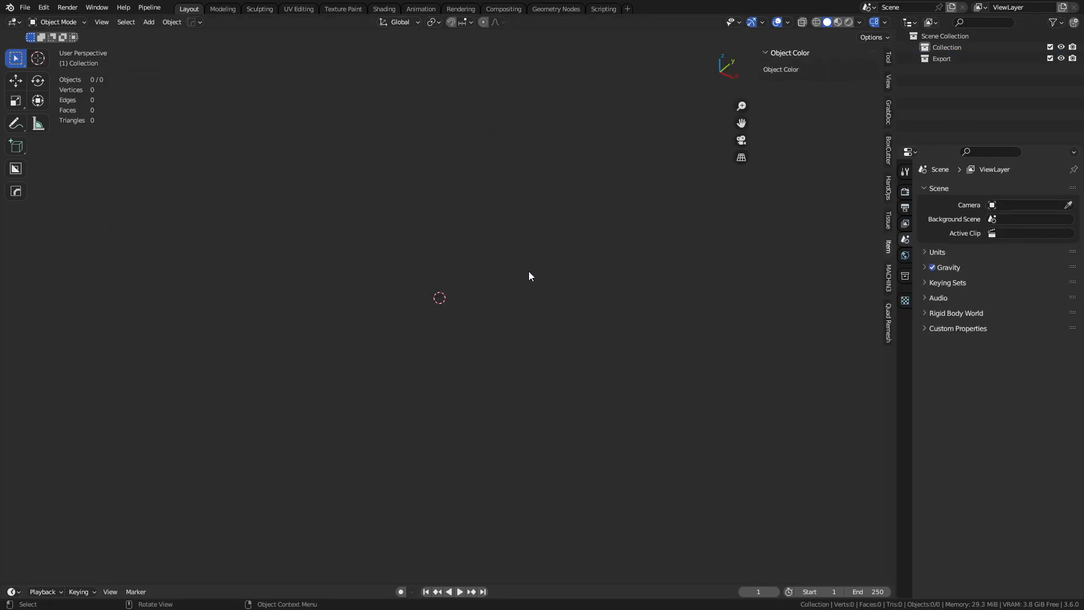
mouse_move(889, 67)
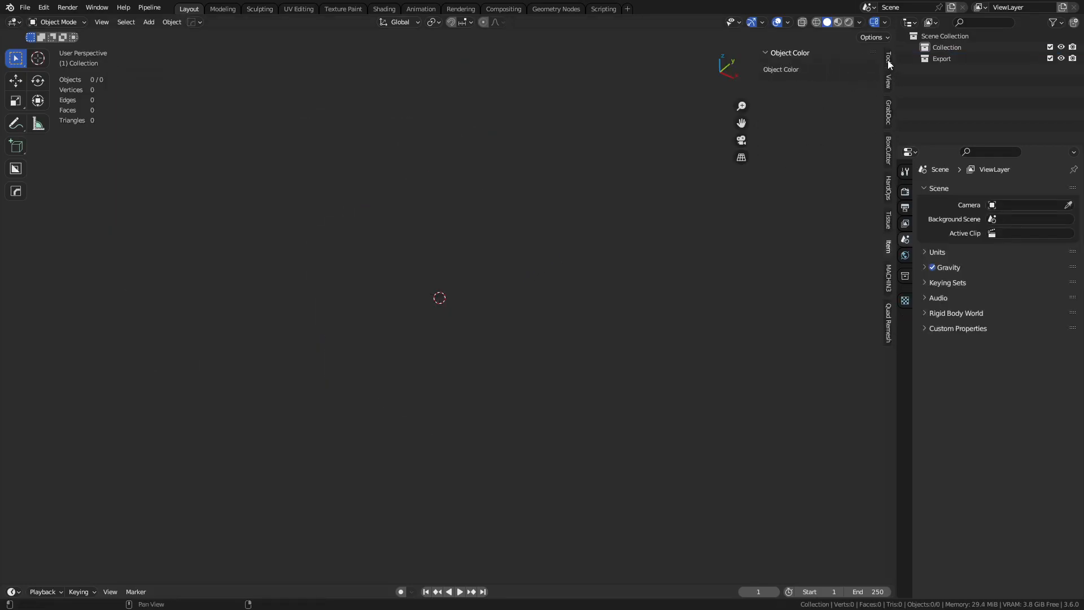
click(888, 57)
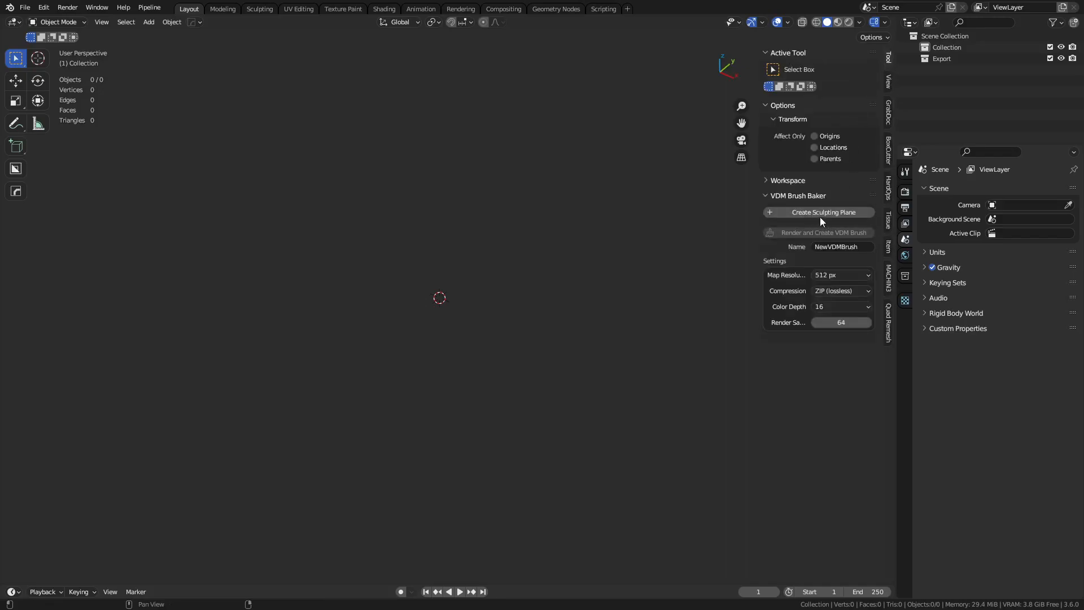
mouse_move(811, 221)
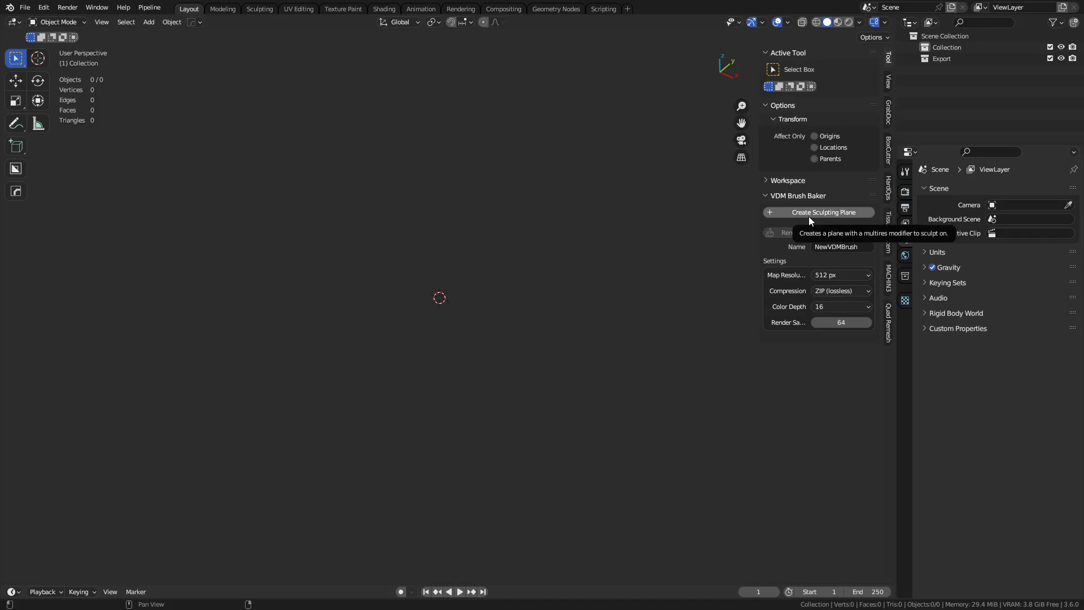
click(824, 213)
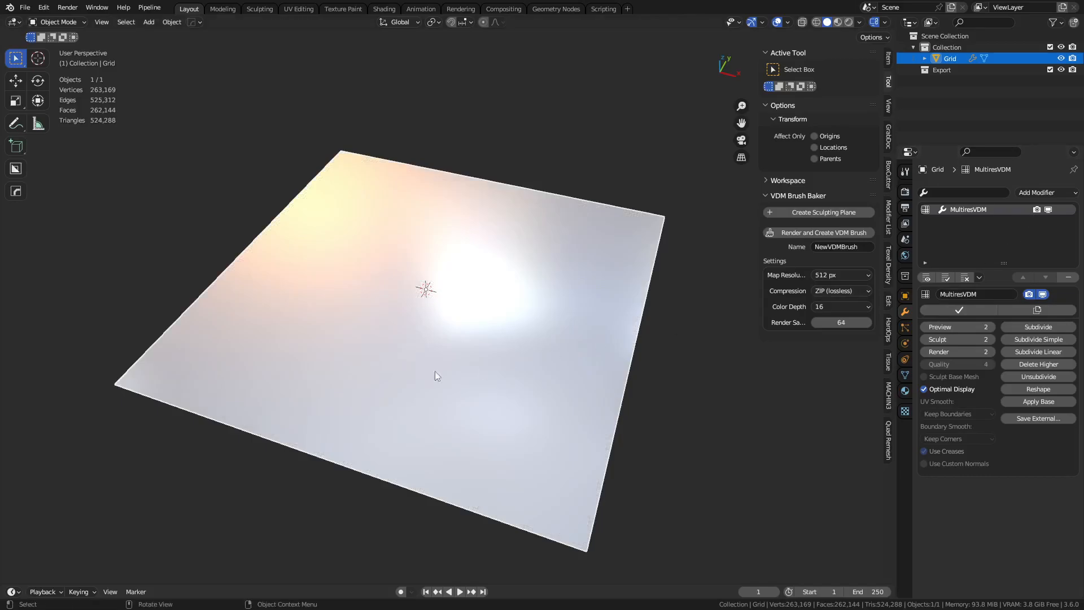
drag(436, 375, 508, 319)
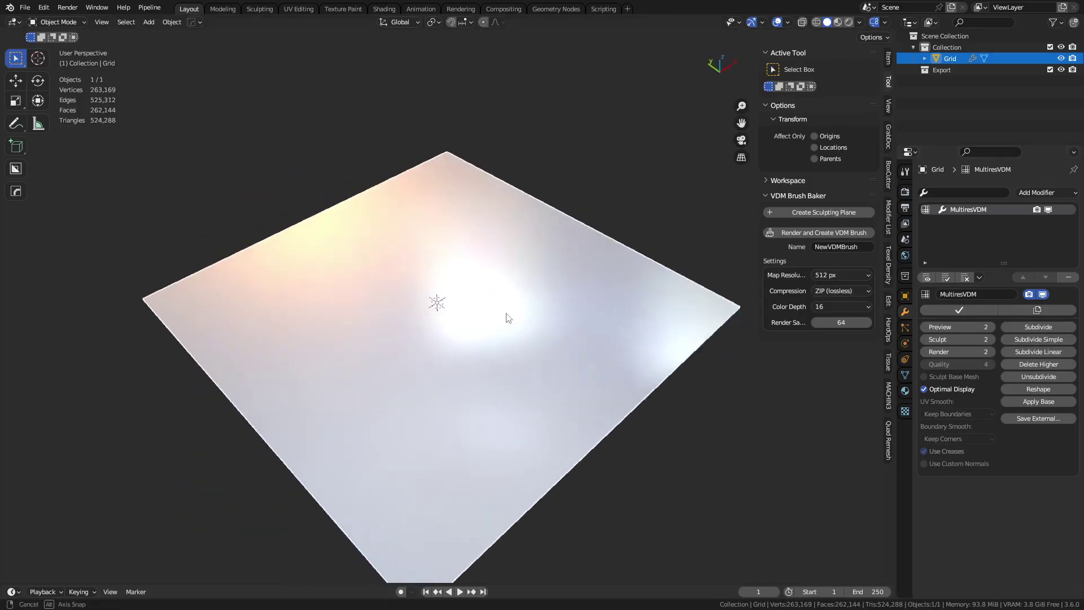
drag(506, 319, 511, 295)
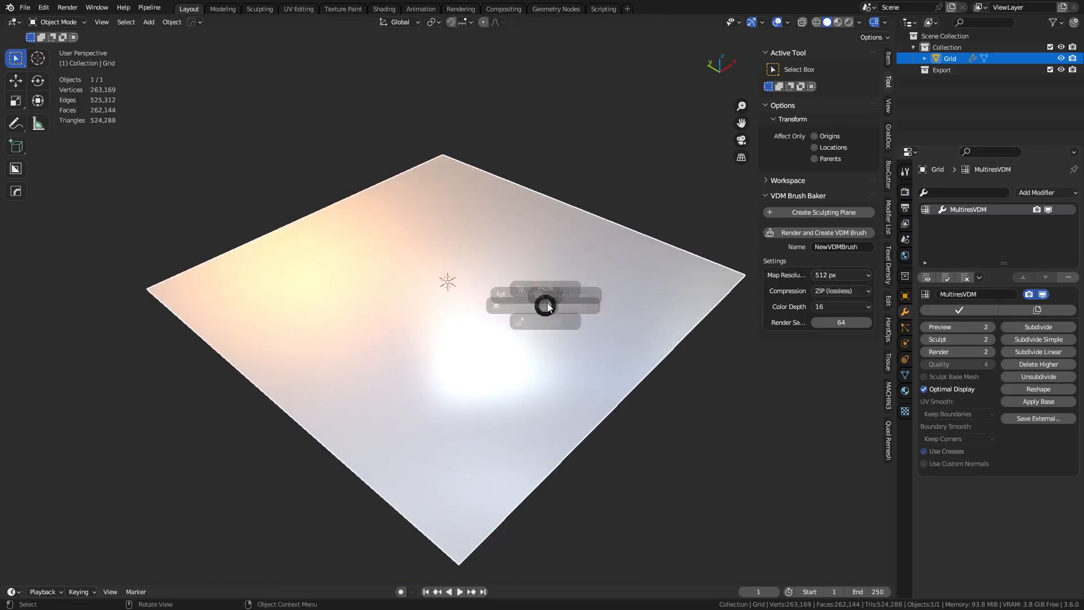
Step: Enter Sculpt Mode and pull a tall spike from the plane centre with Snake Hook
click(59, 22)
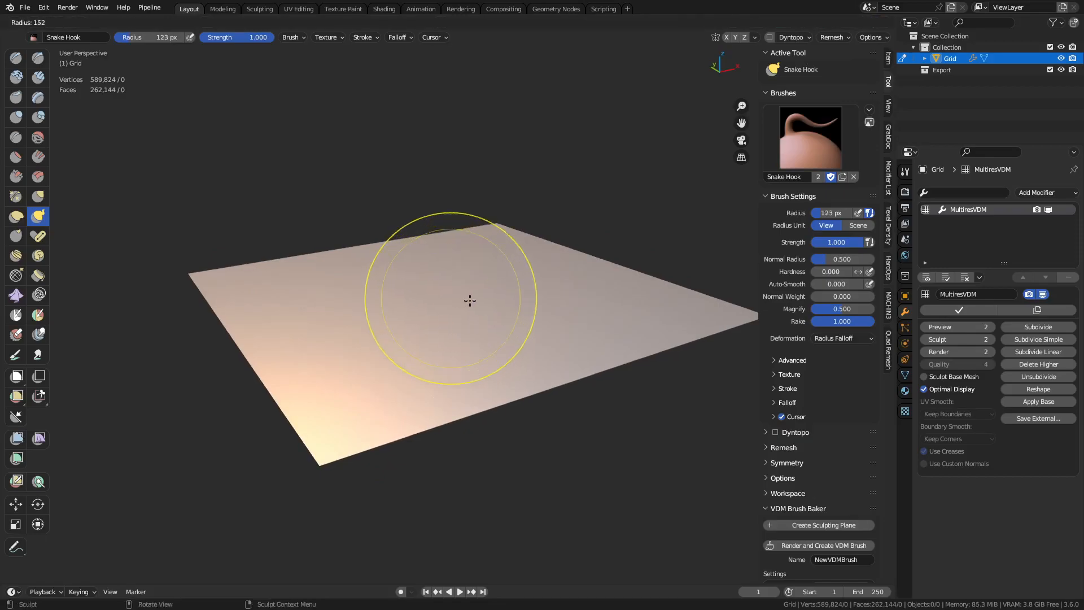
drag(469, 300, 439, 159)
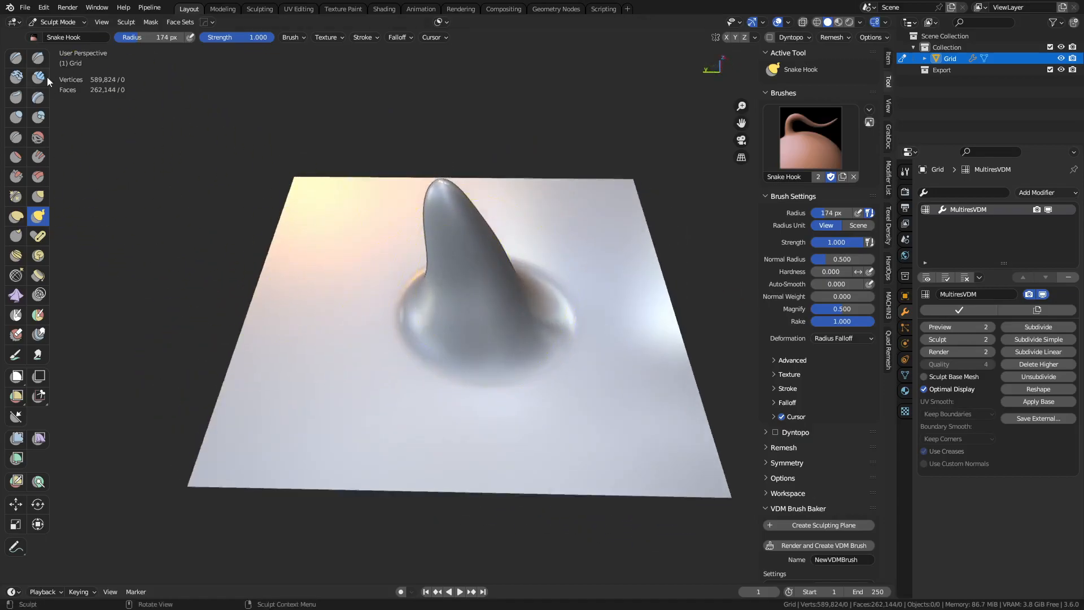
Step: Build Clay Strips ridges down the spike's front, adjusting the brush radius
click(37, 76)
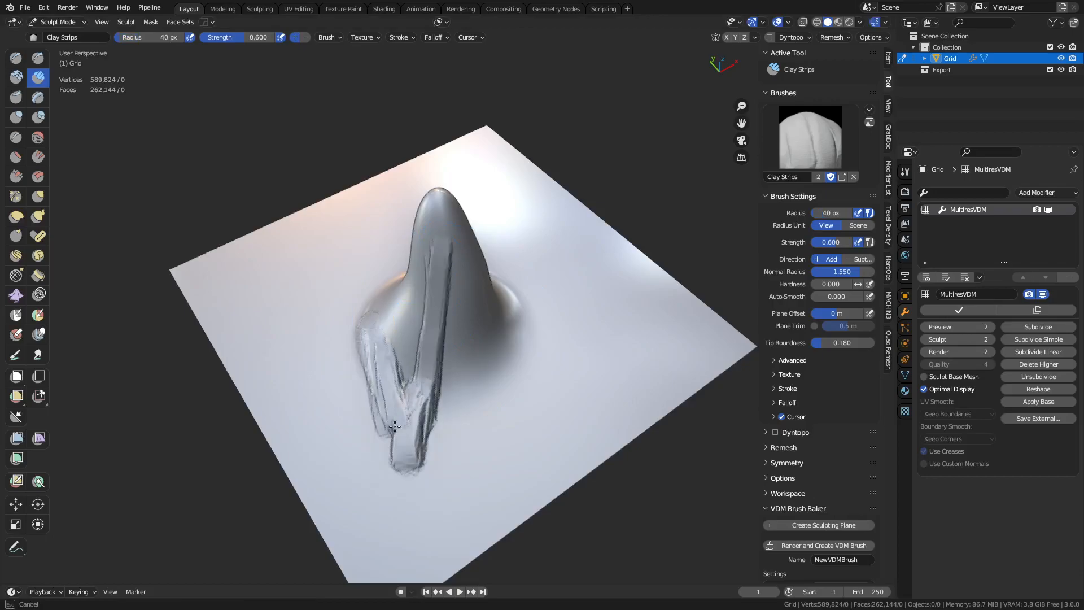
drag(394, 430, 447, 297)
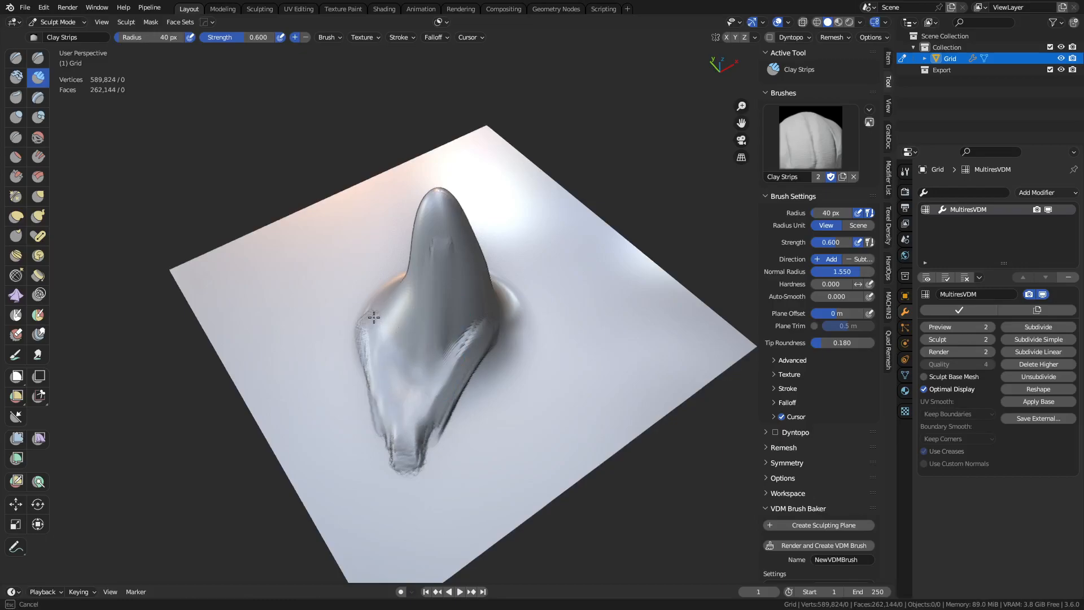
drag(374, 319, 546, 365)
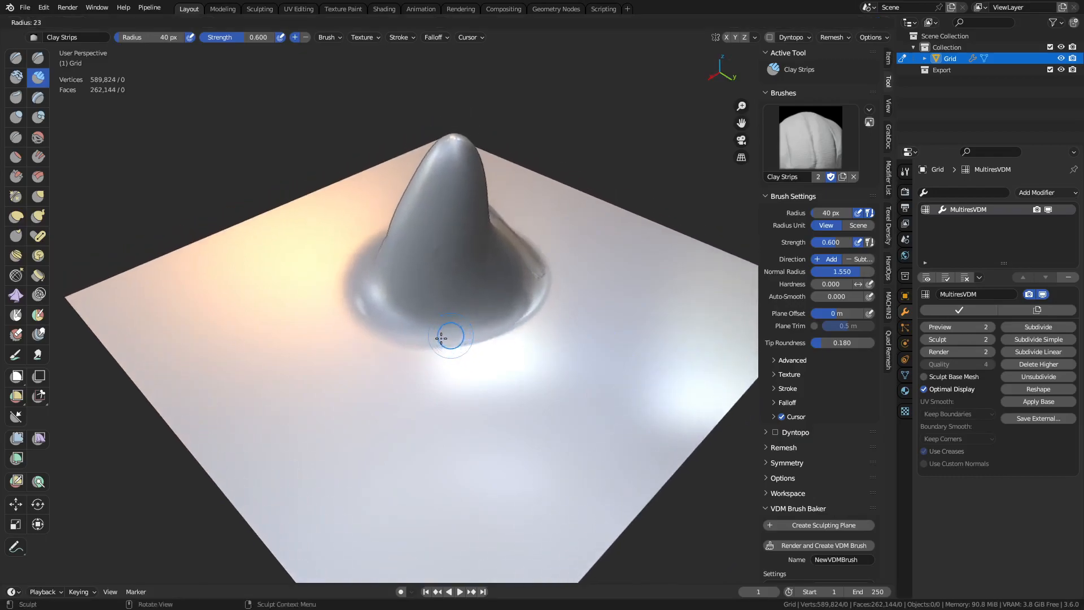
drag(450, 336, 449, 166)
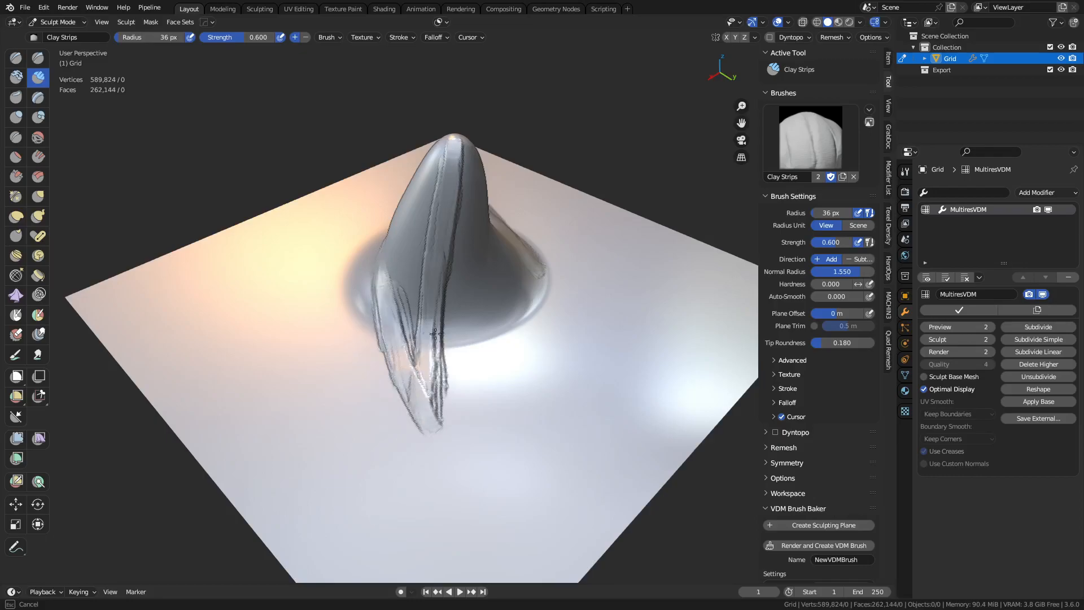
drag(429, 332, 446, 359)
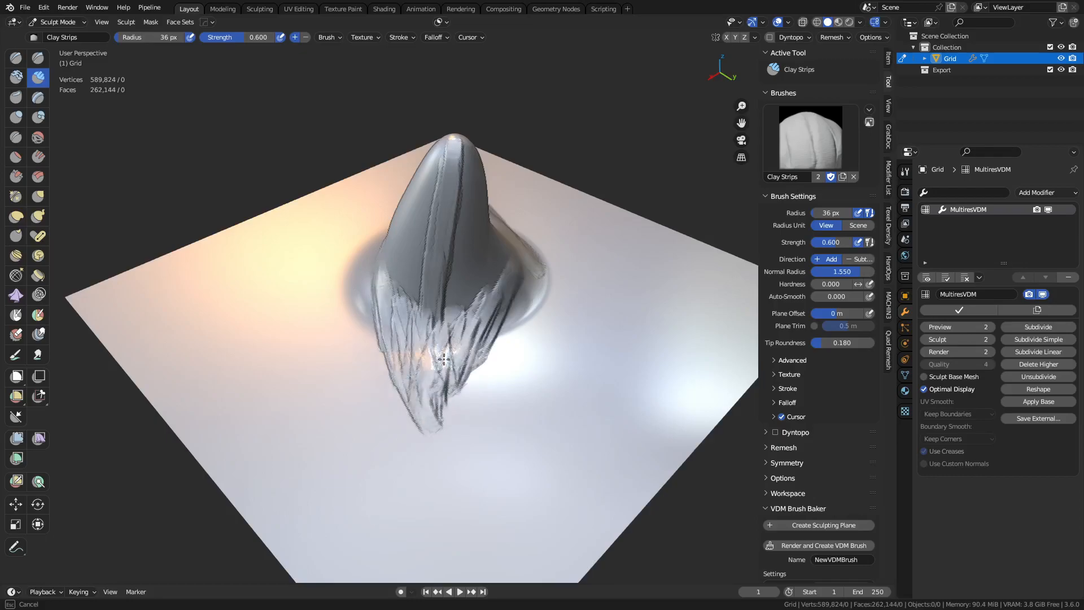
drag(444, 358, 418, 345)
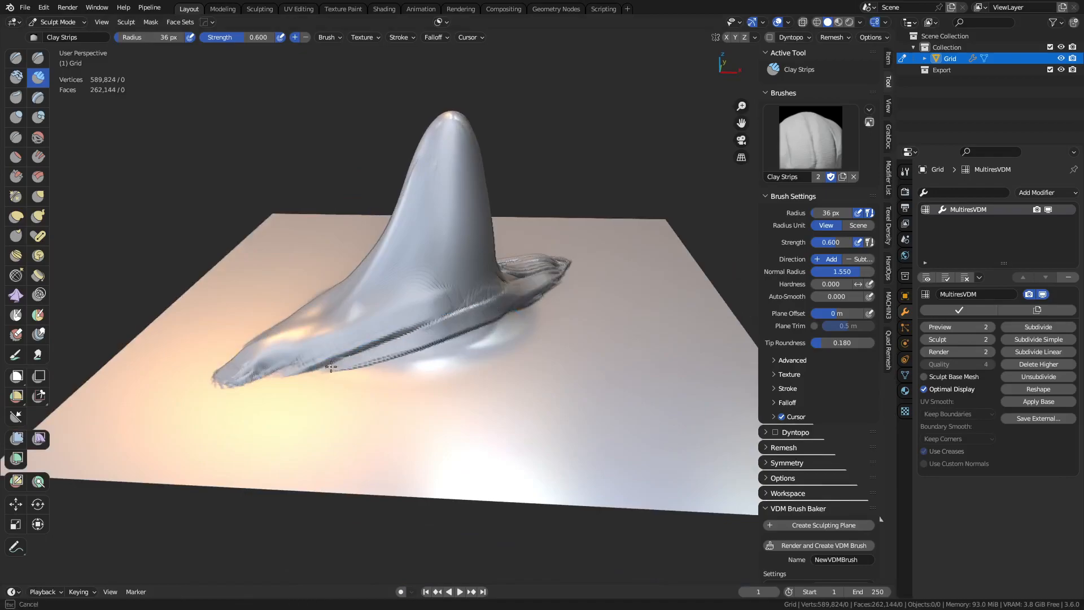
Step: Extend the spike's base into a long ridge and add broad strokes over its side
drag(332, 366, 590, 316)
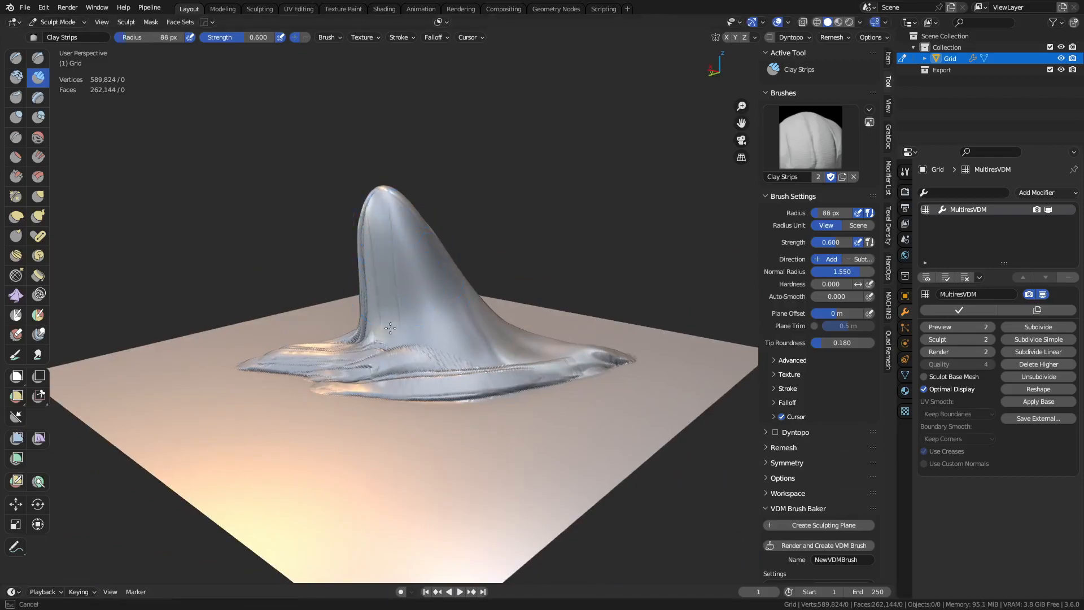
drag(390, 327, 280, 304)
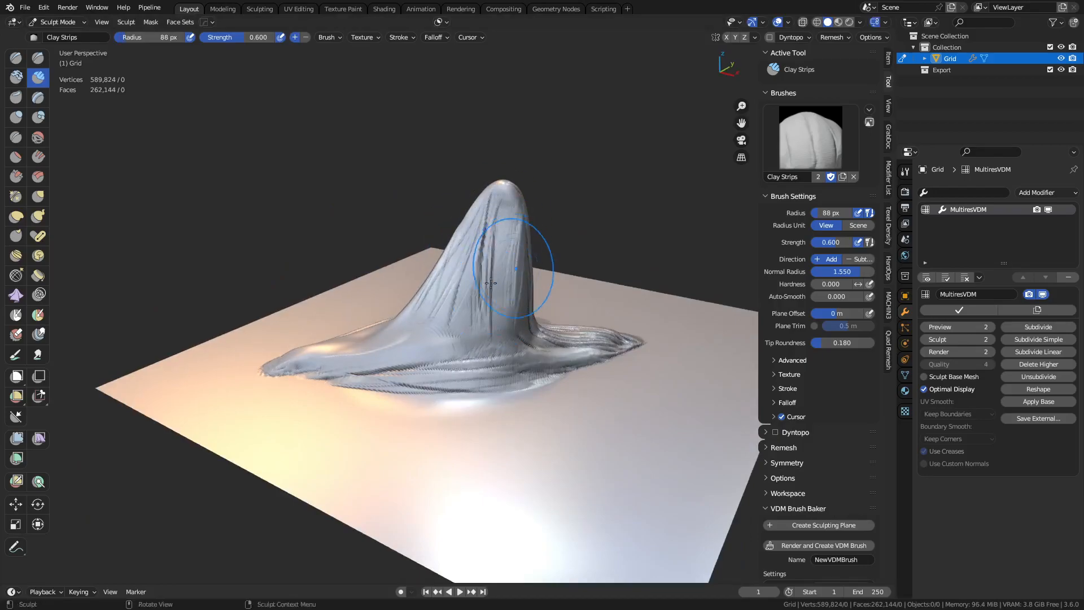
drag(512, 277, 446, 312)
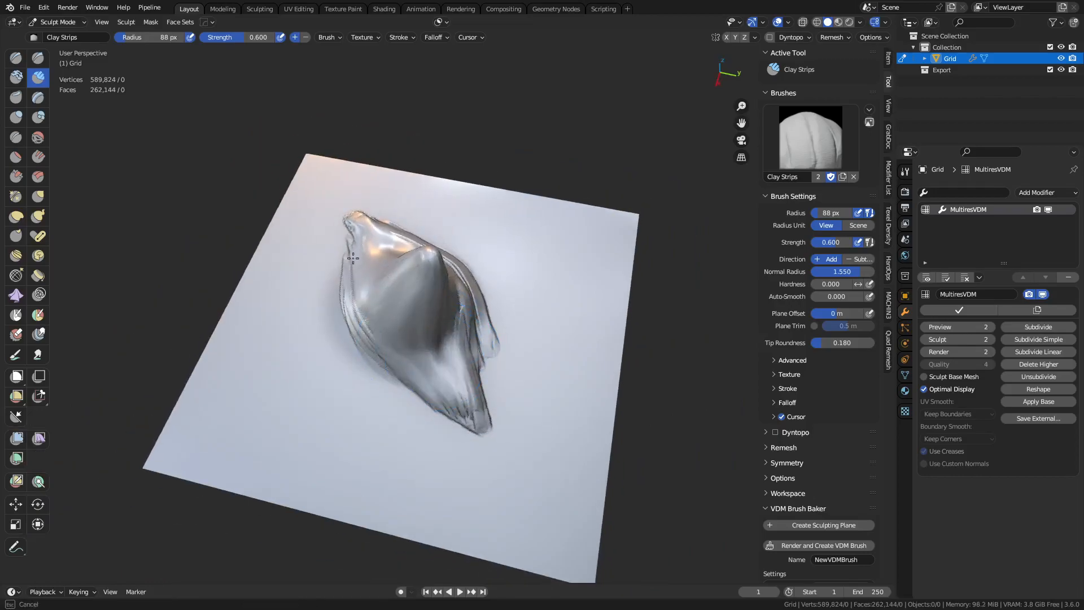
drag(359, 277, 432, 346)
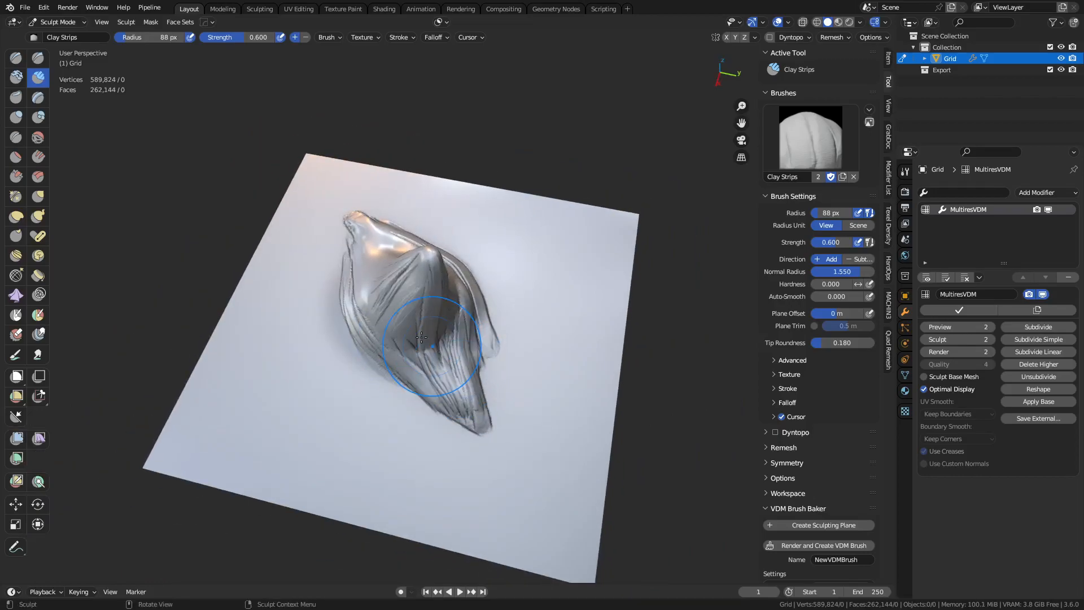
Step: Smooth the tooth's tip and bumpy surface with the Smooth brush
click(37, 136)
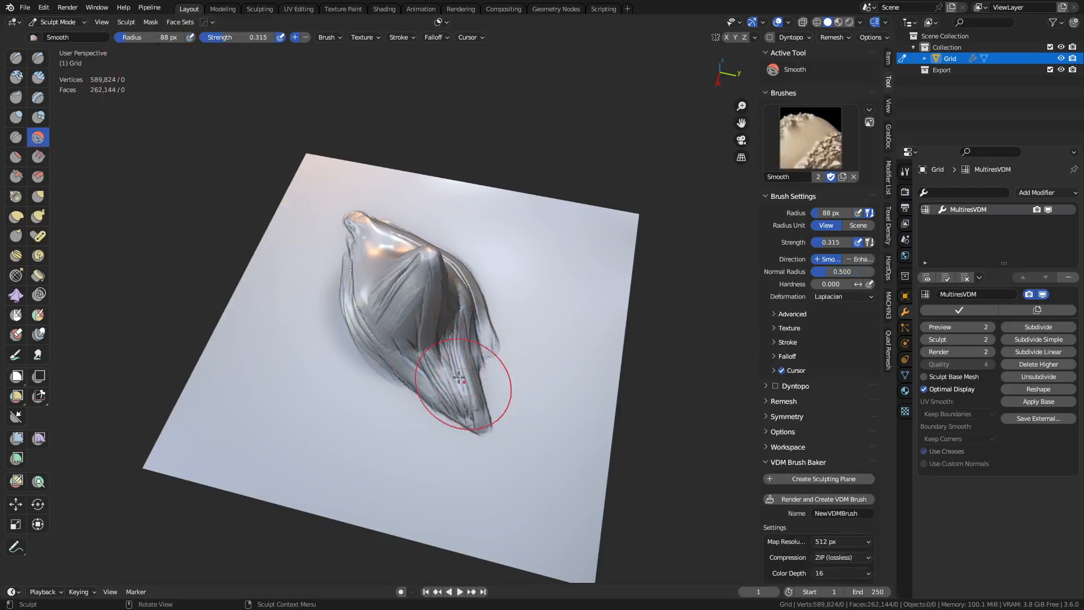
drag(463, 388, 442, 345)
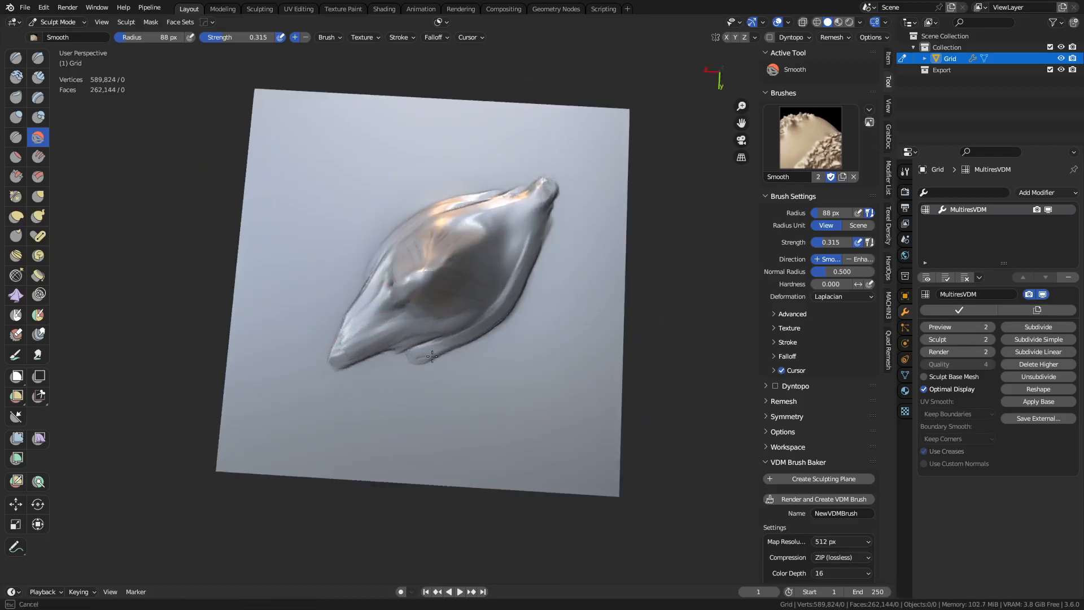
drag(436, 356, 407, 328)
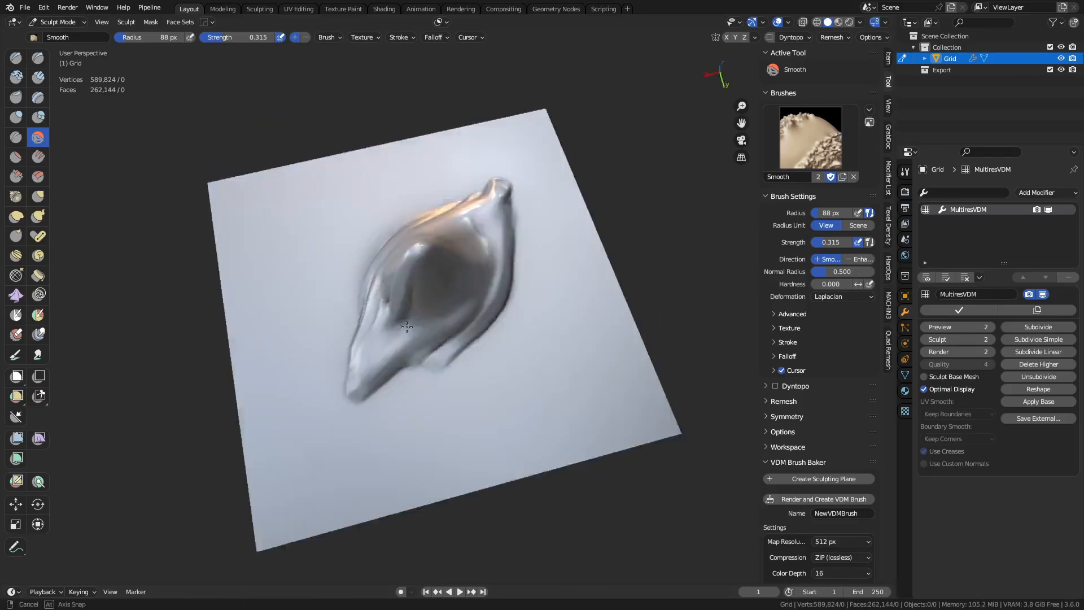
drag(406, 328, 459, 348)
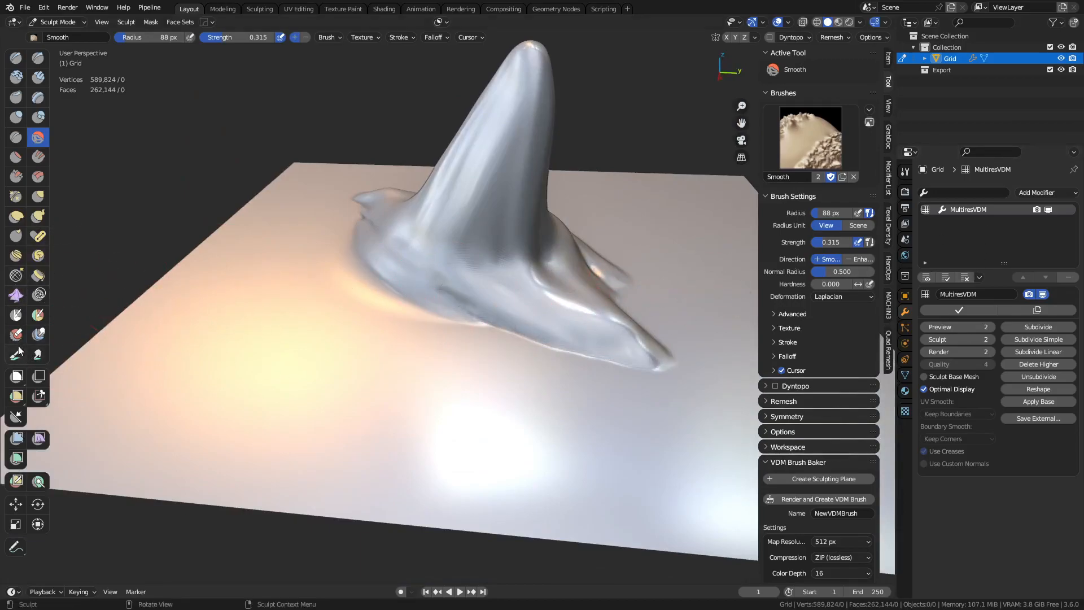
click(16, 334)
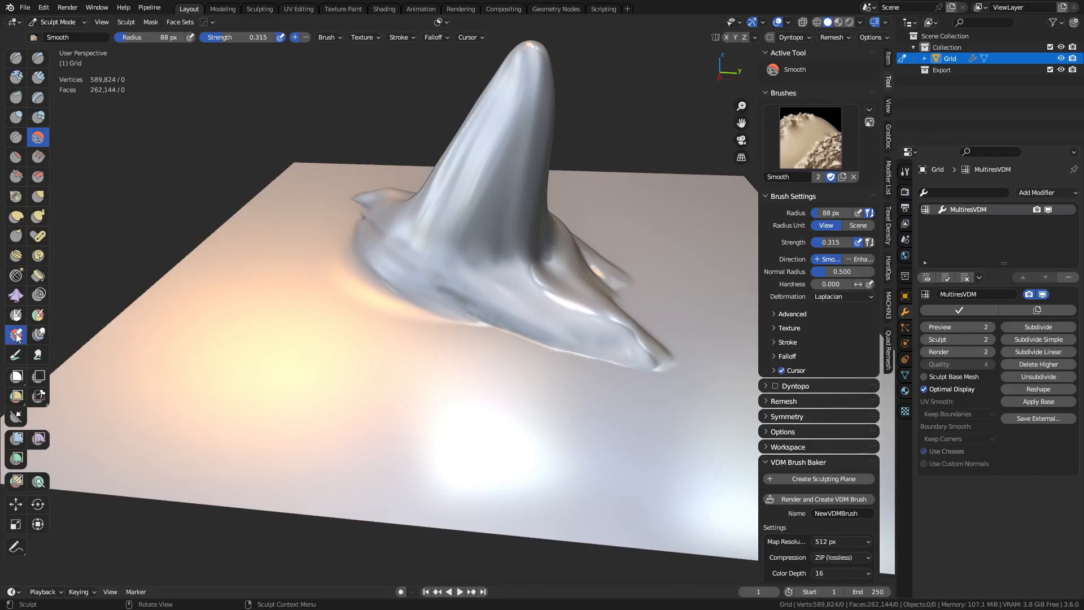
Step: Erase stray displacement along the tooth's edges with the Multires Displacement Eraser, then return to Object Mode
click(16, 335)
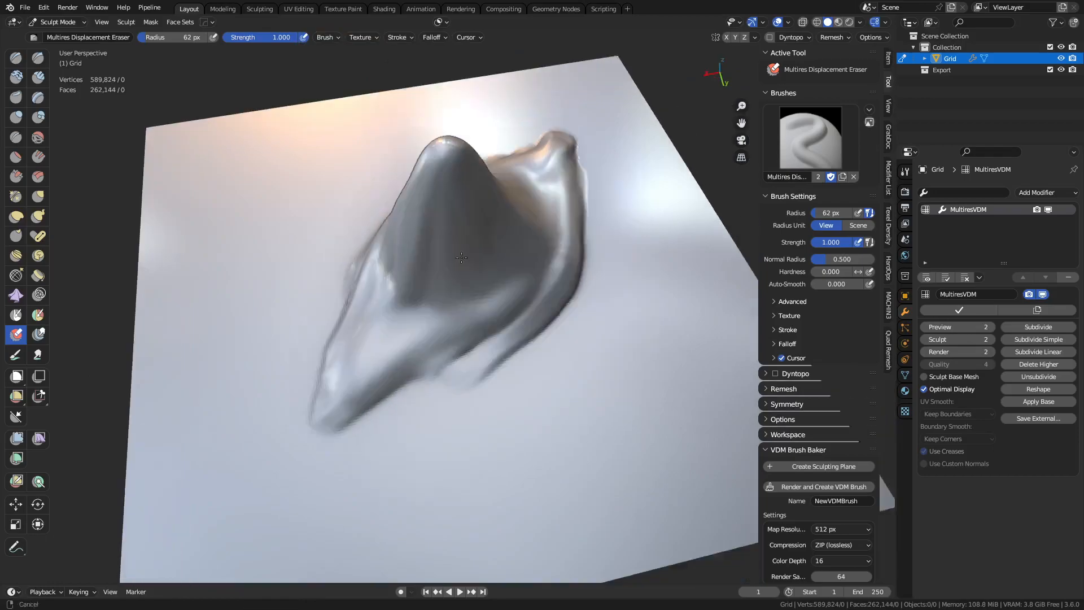
drag(461, 257, 497, 342)
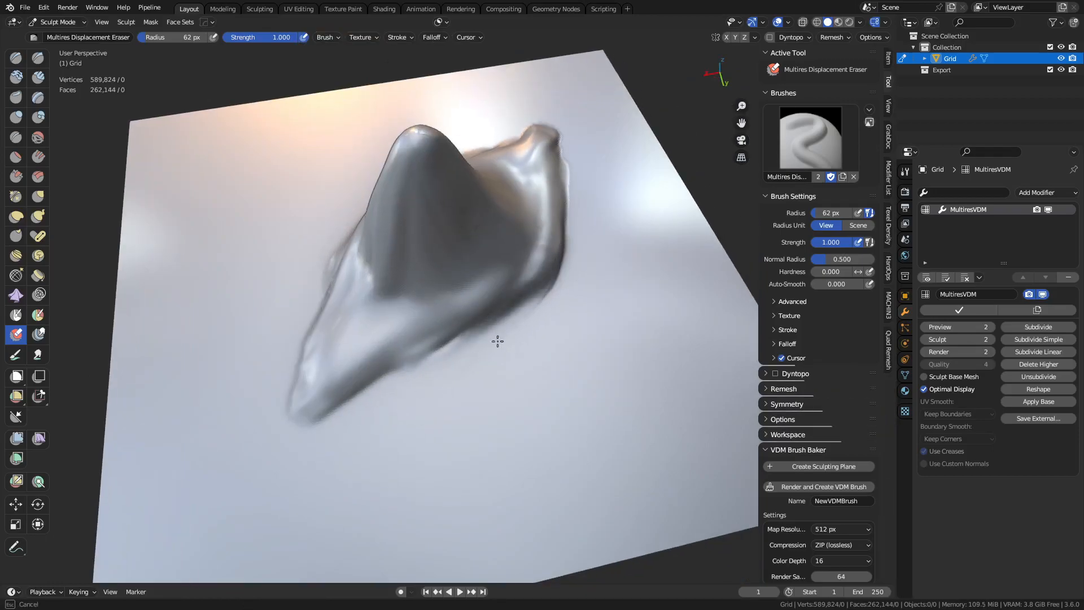
drag(497, 341, 296, 413)
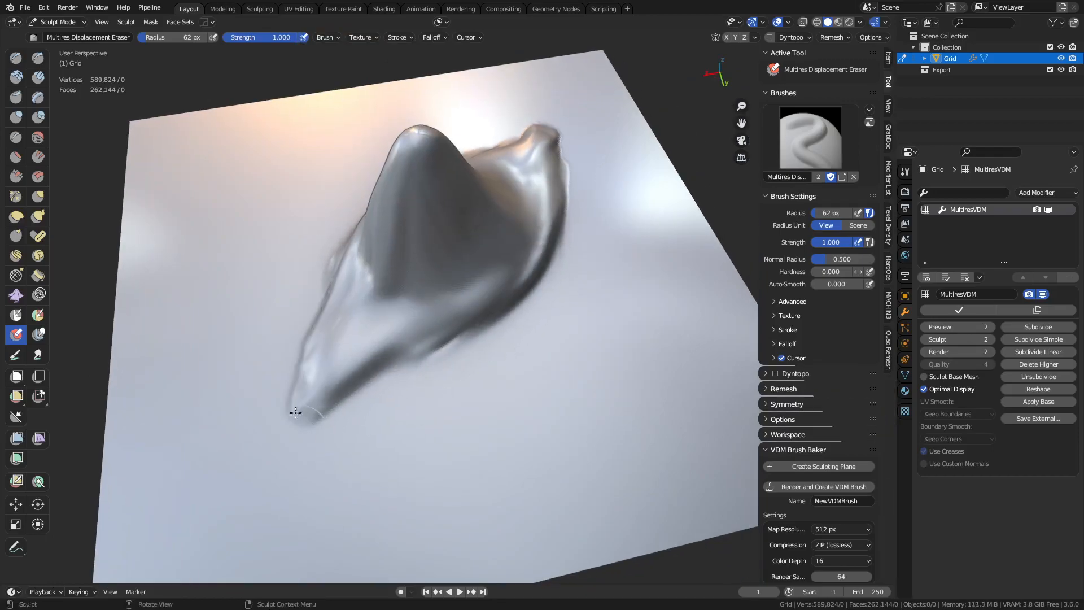
drag(297, 414, 518, 334)
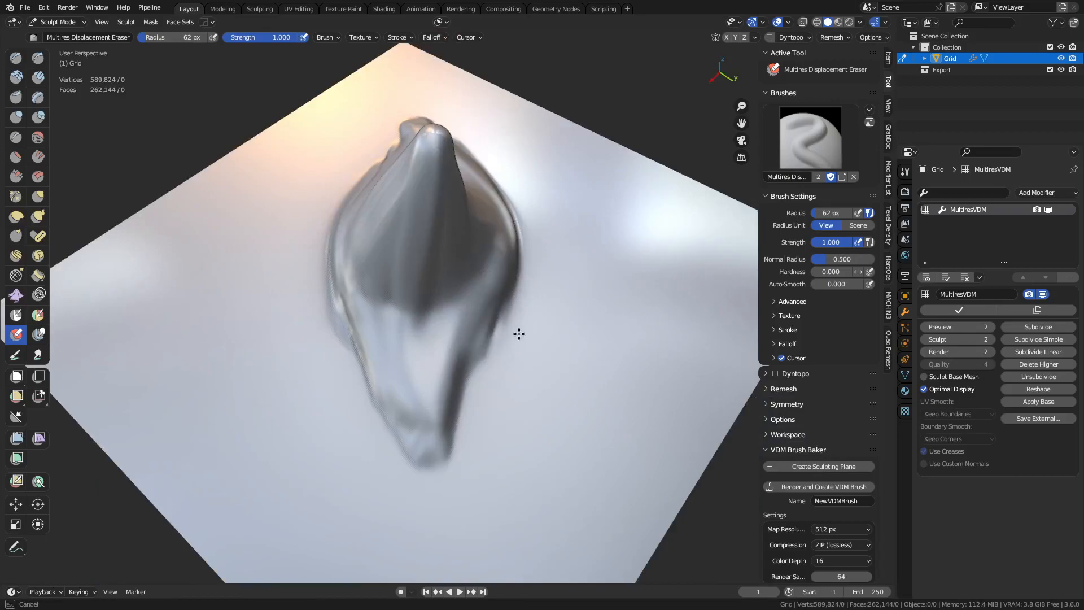
drag(518, 335, 550, 277)
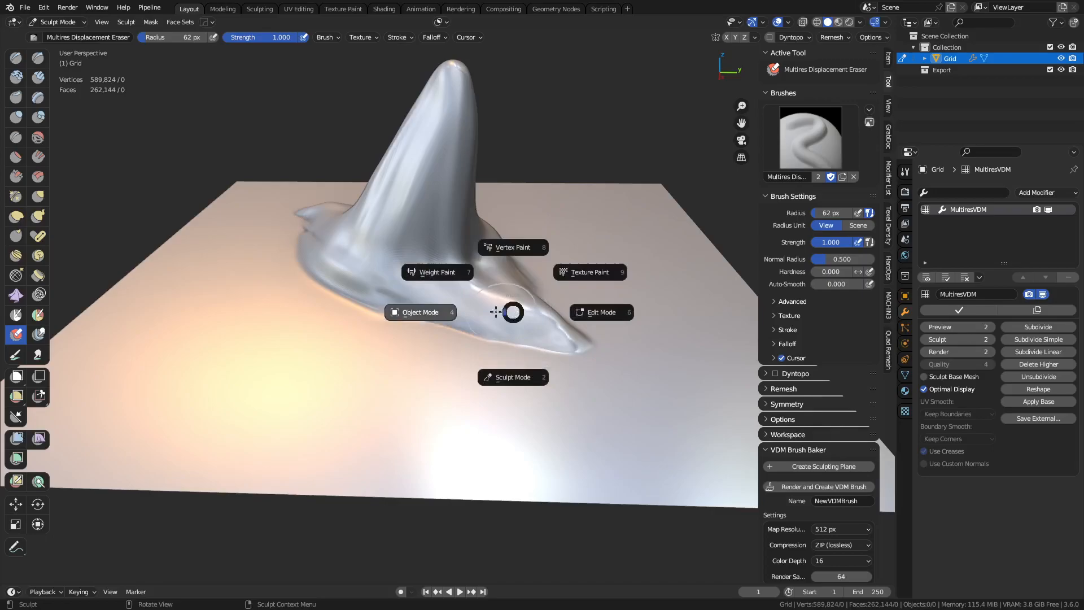
click(420, 312)
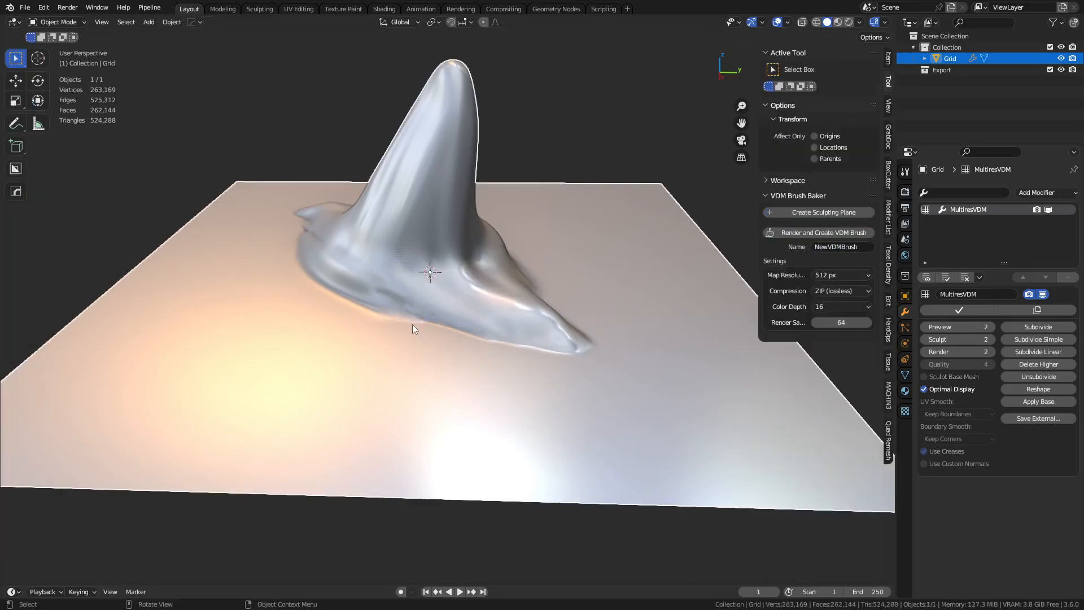
Step: Apply Shade Smooth to the shark-tooth grid from its context menu
right_click(413, 330)
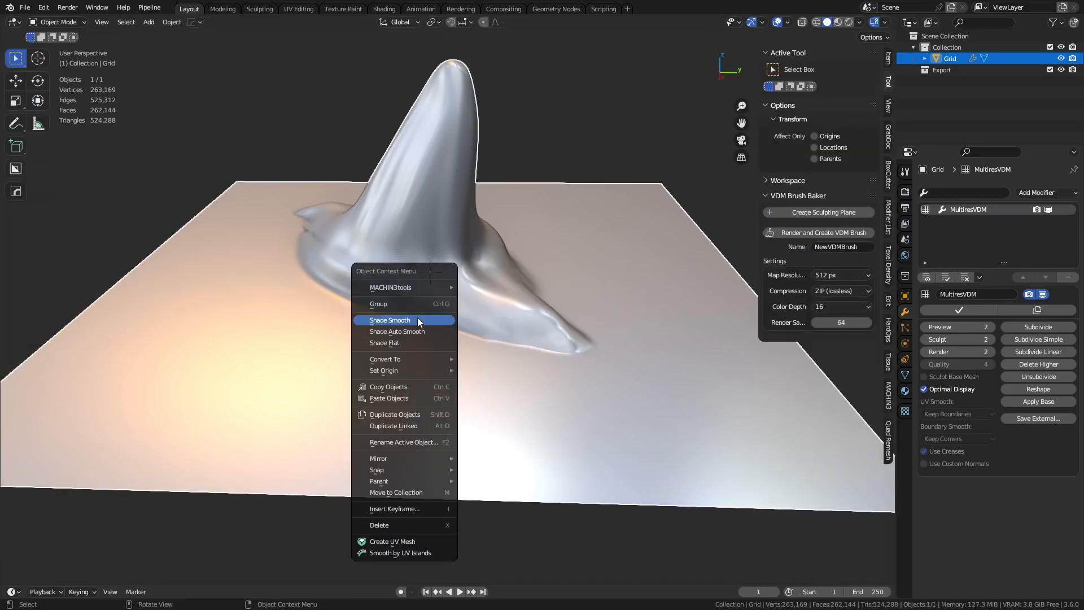
click(406, 321)
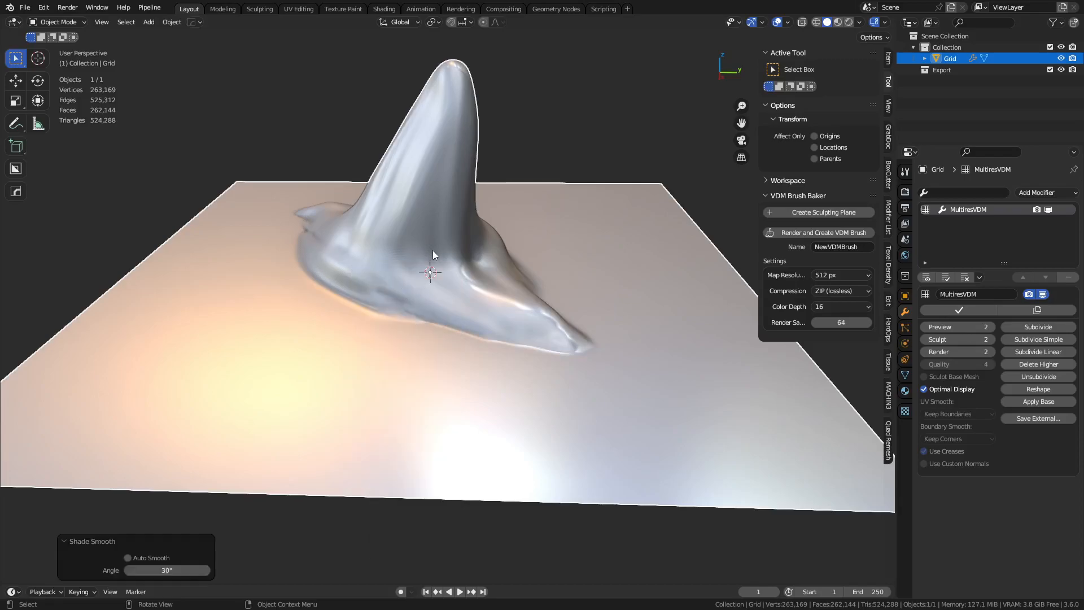
drag(433, 256, 404, 307)
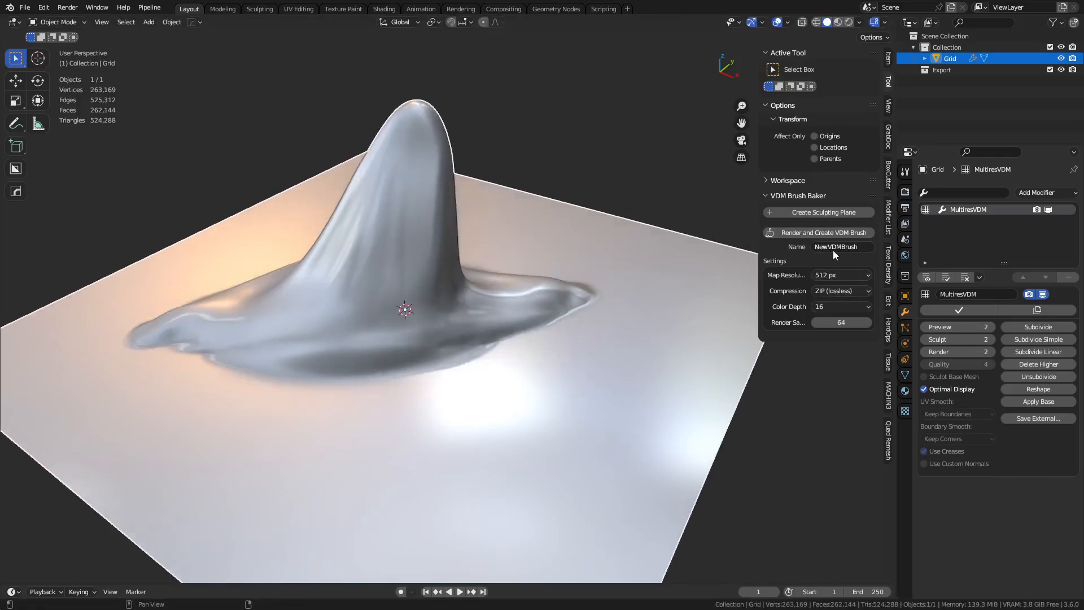
Step: Name the brush SharkTooth and choose 1024 px map resolution in VDM Brush Baker
text(SharkTooth)
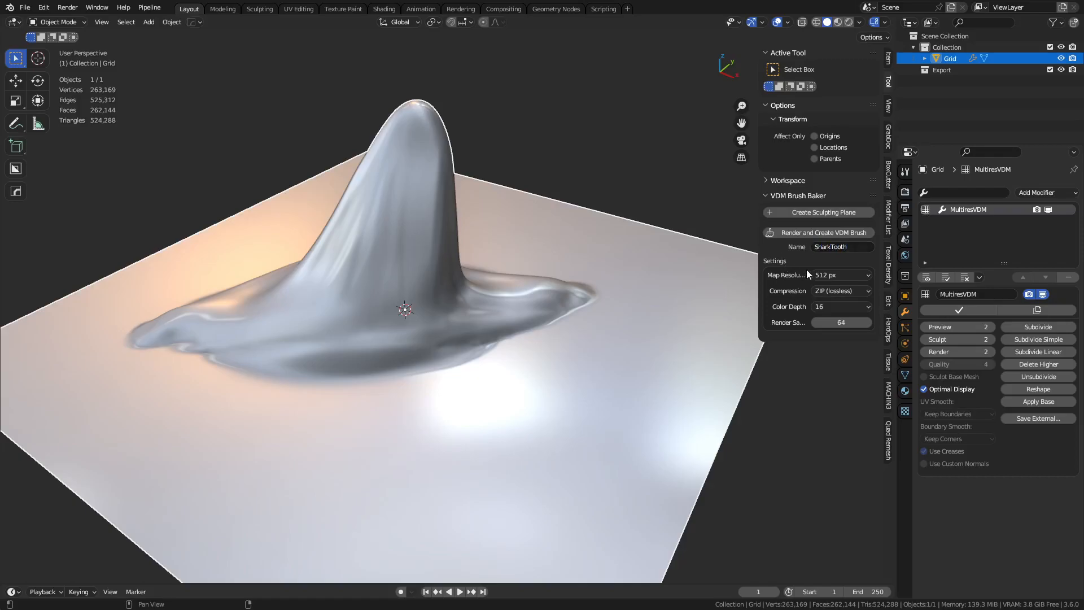
click(840, 275)
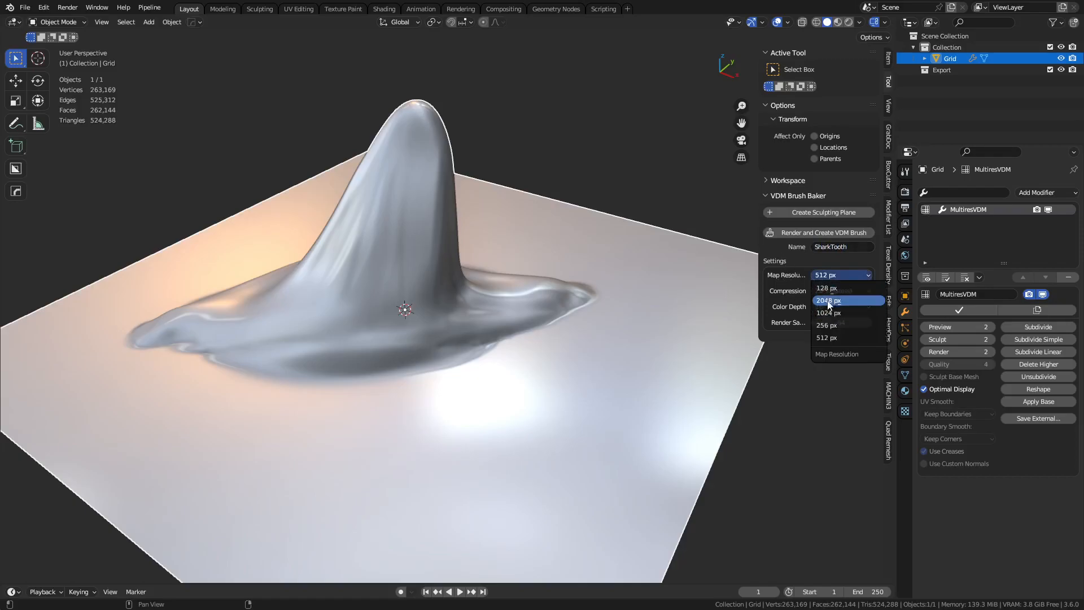
mouse_move(836, 326)
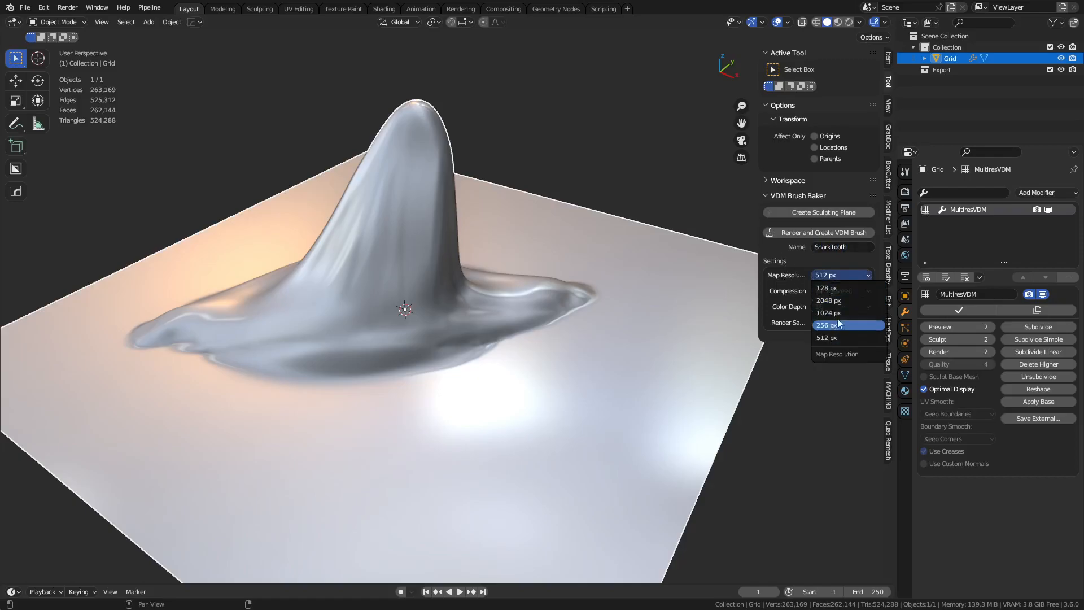
click(829, 313)
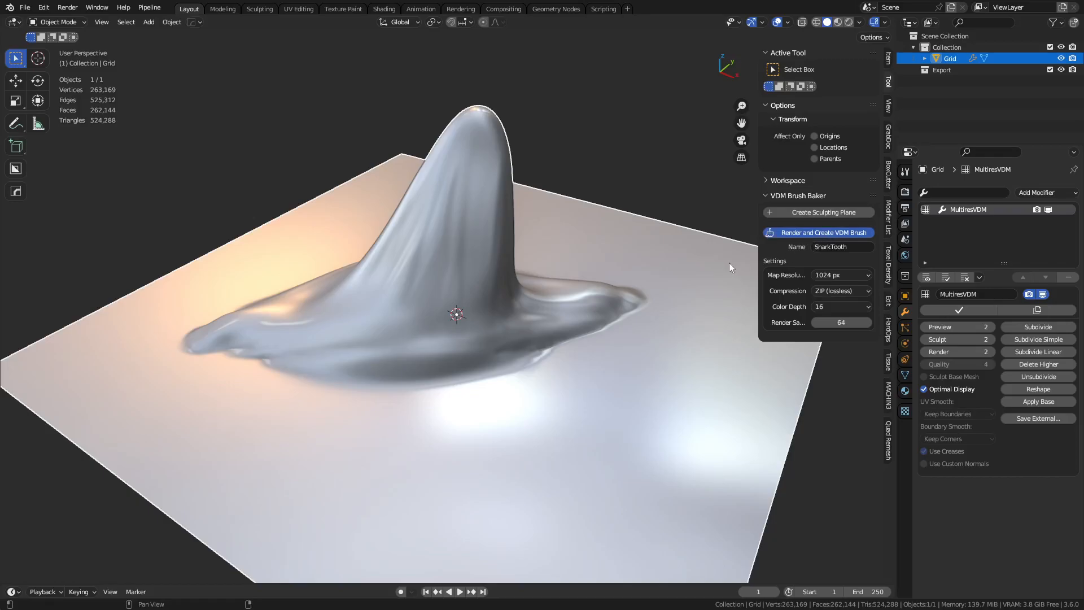
mouse_move(644, 296)
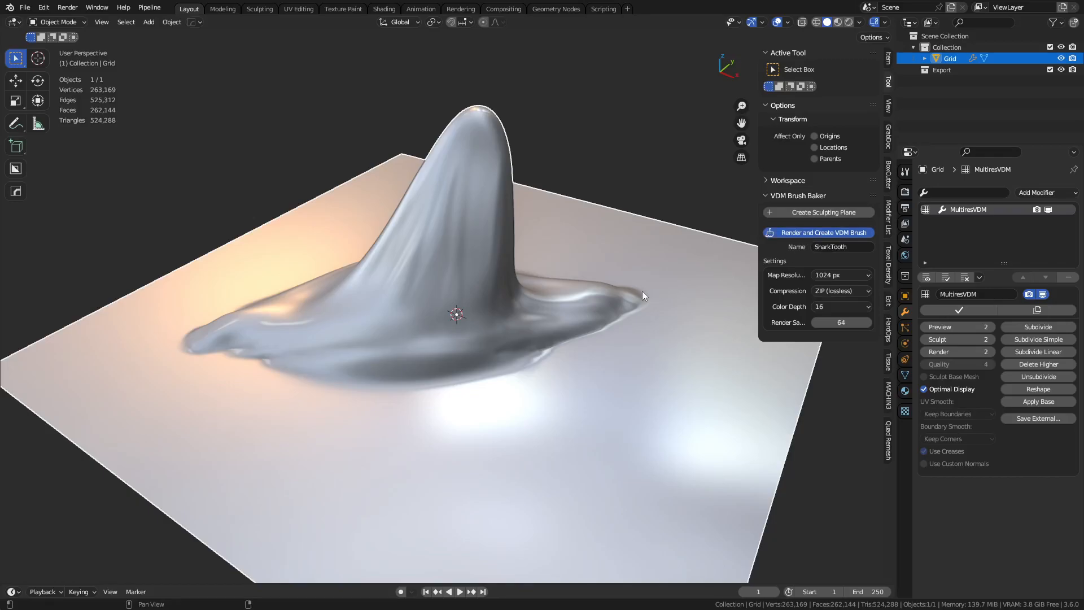
Step: Render and create the SharkTooth VDM brush, then go back to Sculpt Mode
click(825, 233)
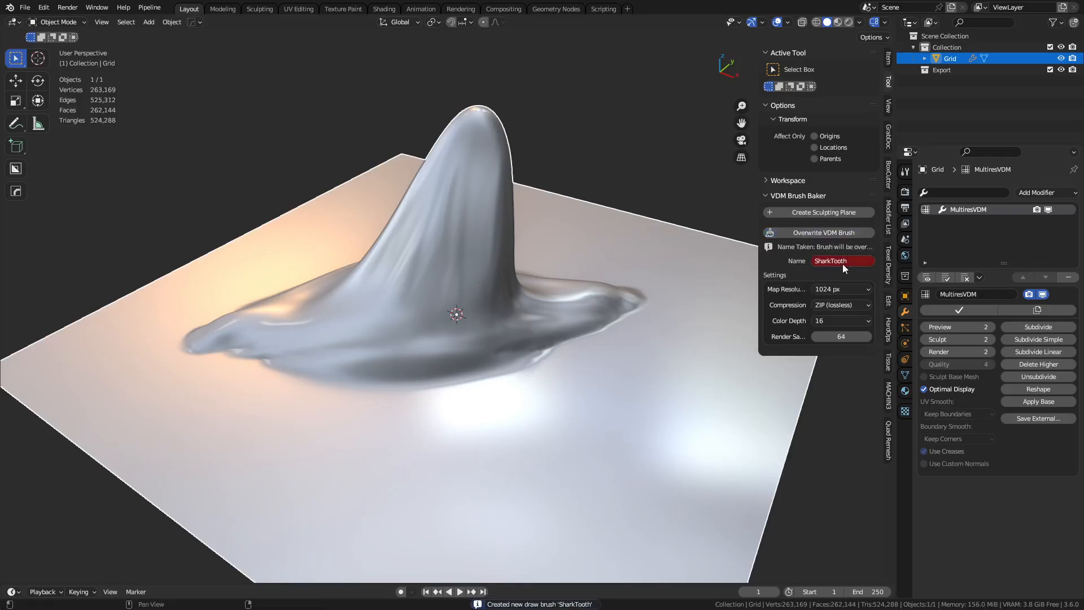
mouse_move(802, 264)
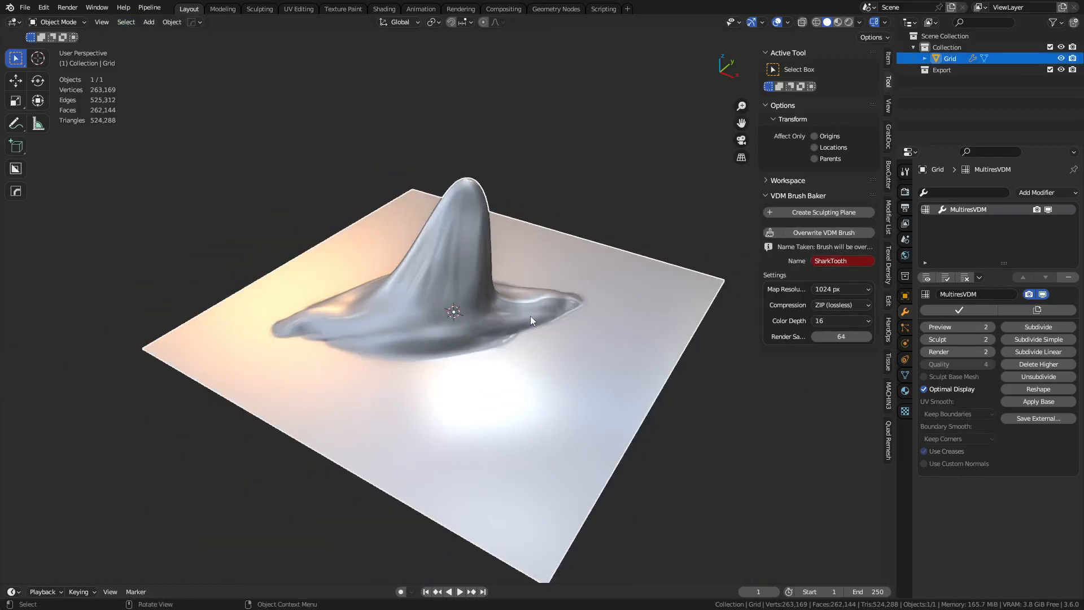
click(59, 21)
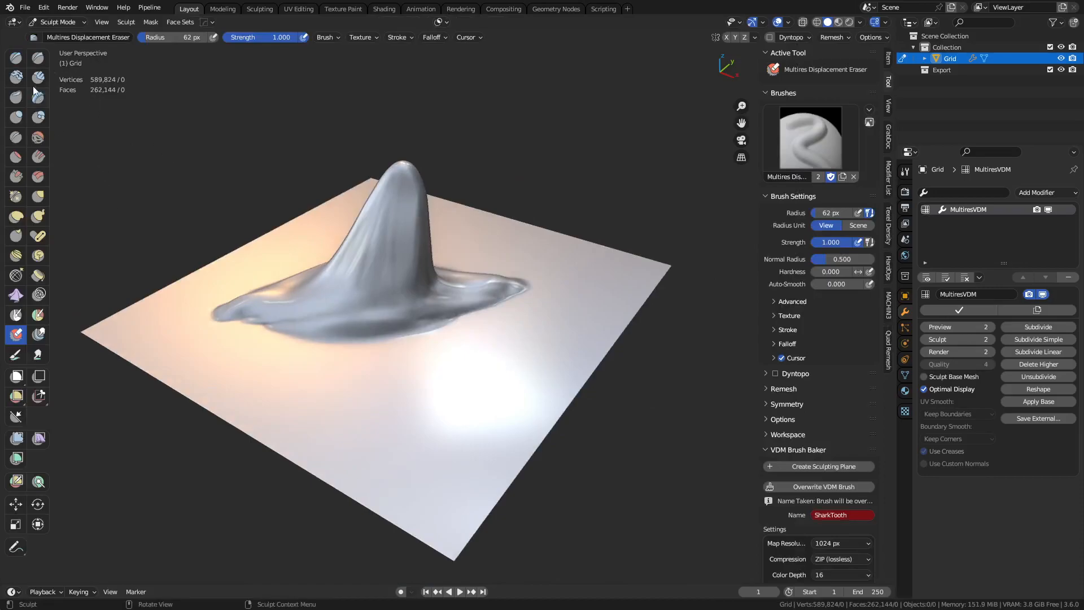
Step: Pick the SharkTooth brush, stamp a tooth onto the grid, and overwrite the VDM brush
click(14, 59)
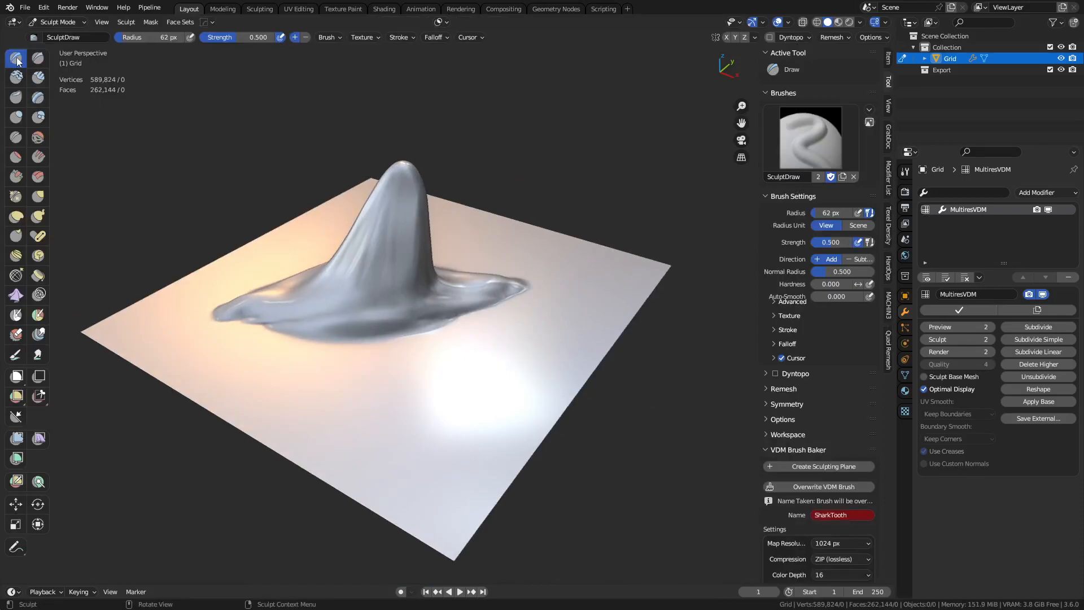
click(35, 38)
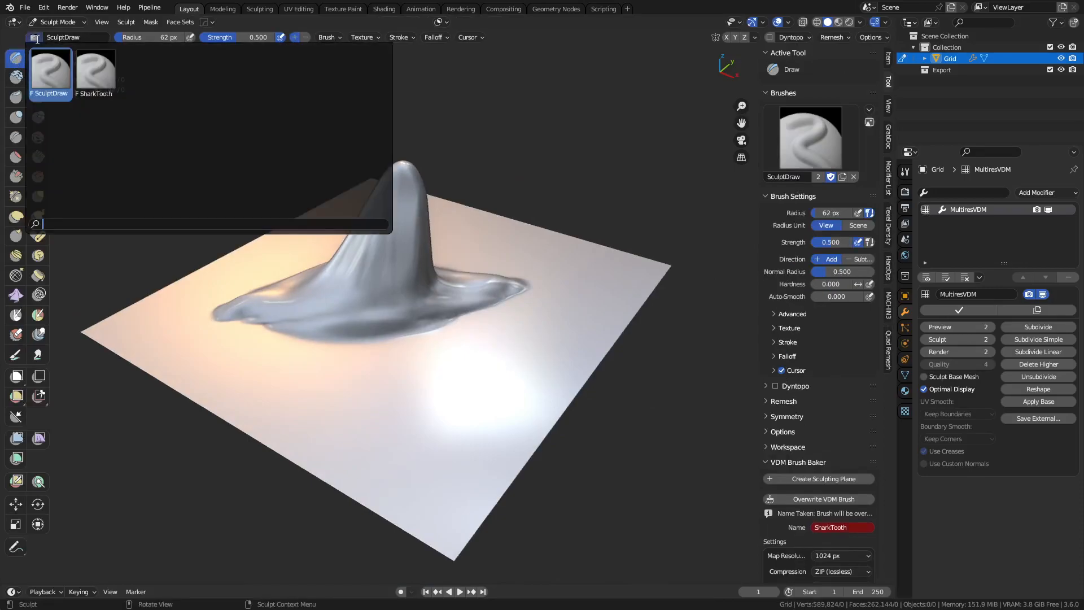
mouse_move(95, 67)
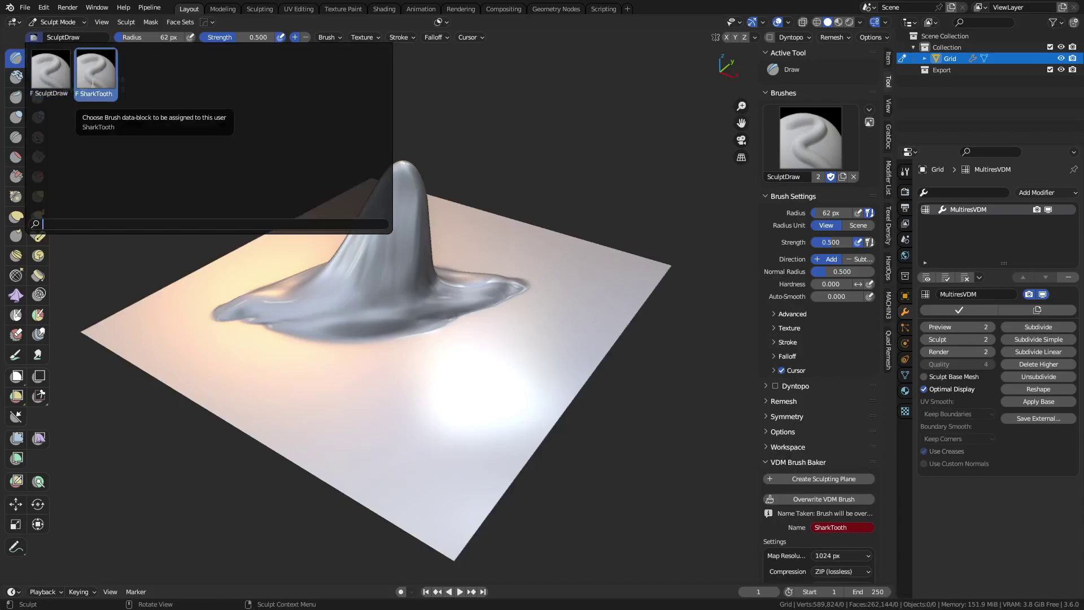
click(95, 64)
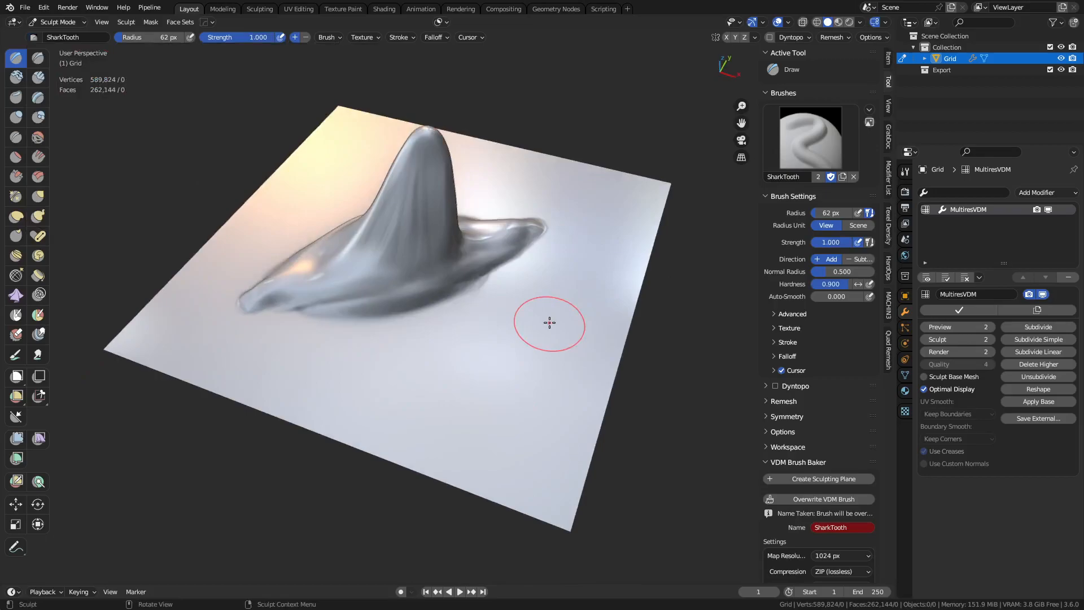
mouse_move(543, 306)
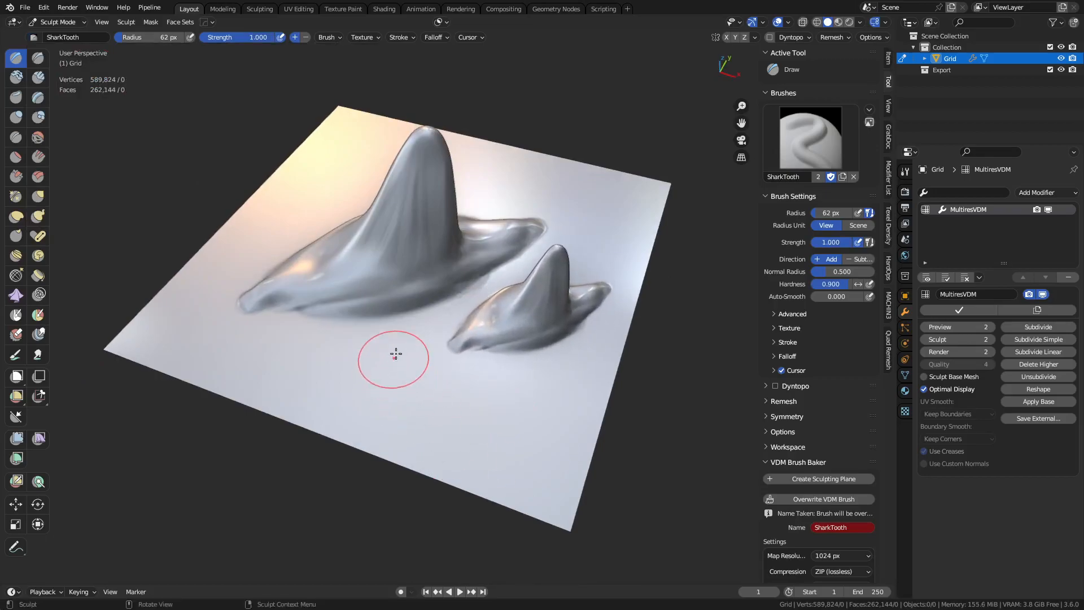
drag(394, 358, 454, 429)
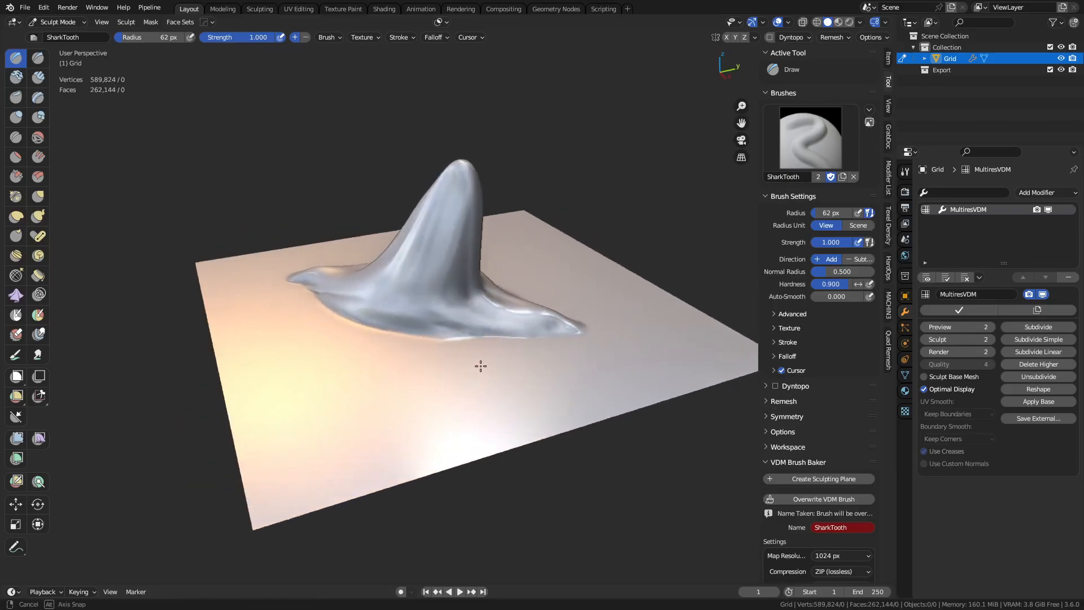
click(298, 9)
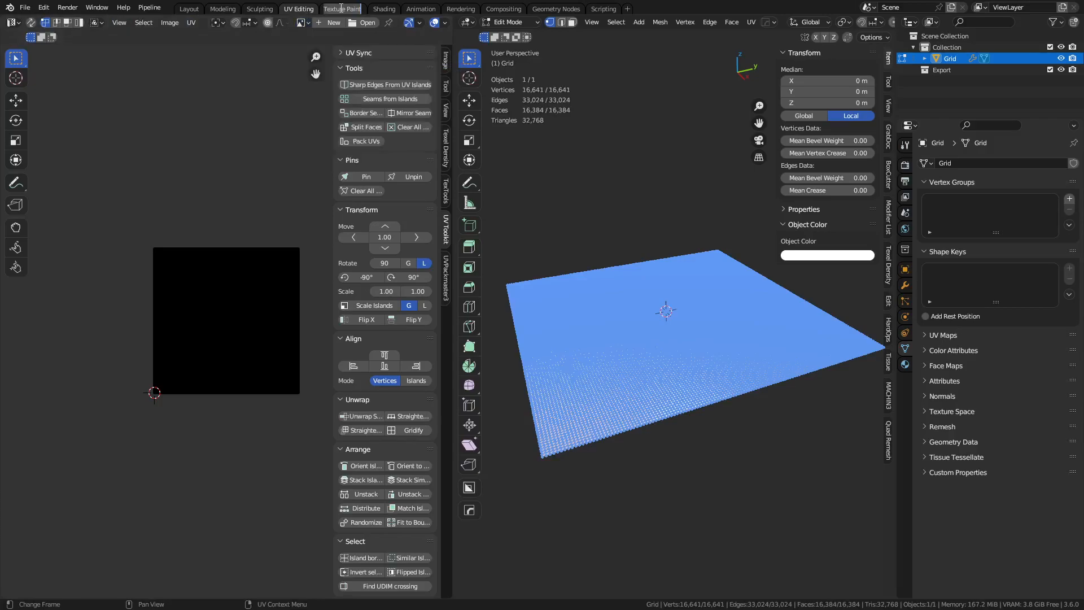
Step: Show the SharkTooth image via the Texture Paint workspace, then return to UV Editing
click(342, 9)
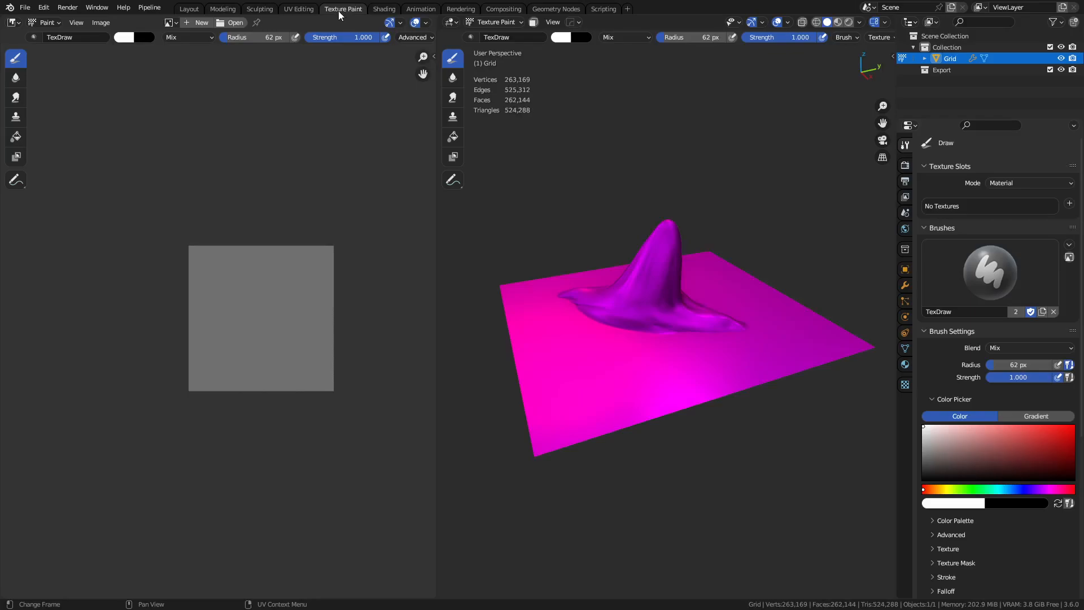
click(170, 23)
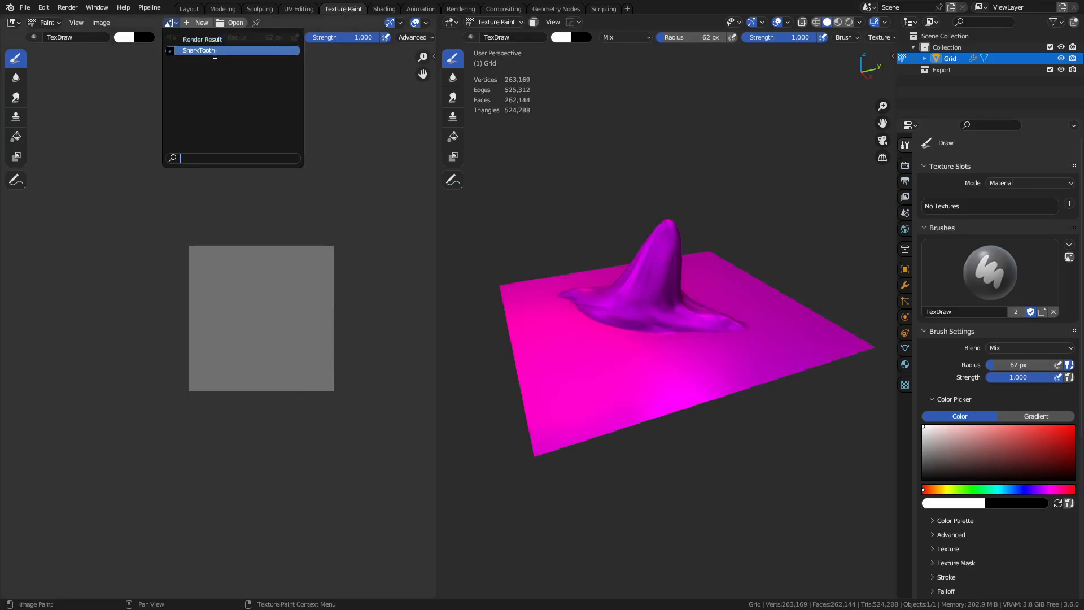
click(199, 50)
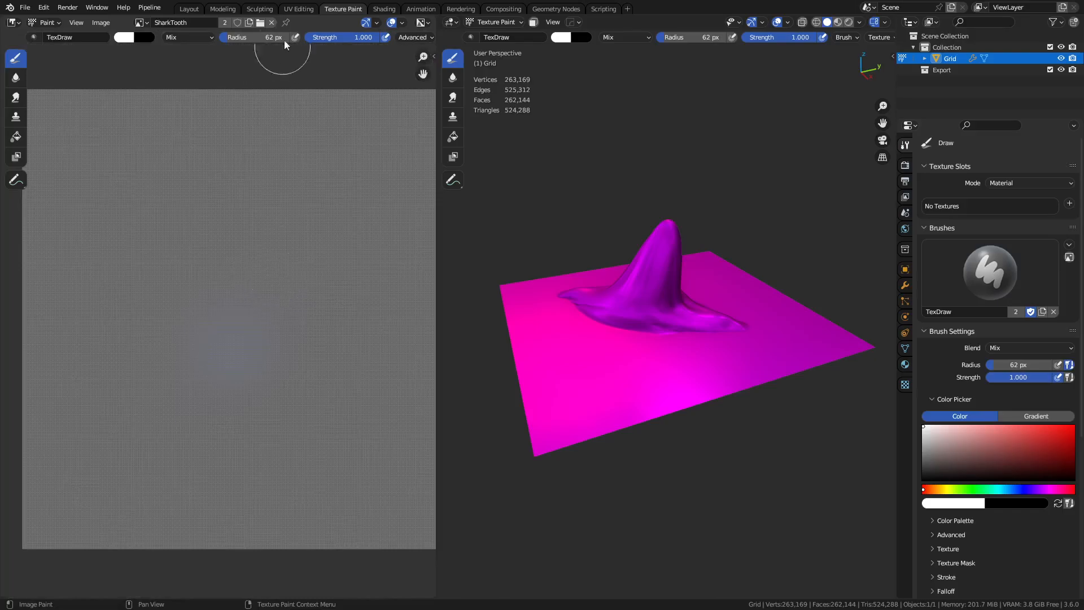
click(298, 9)
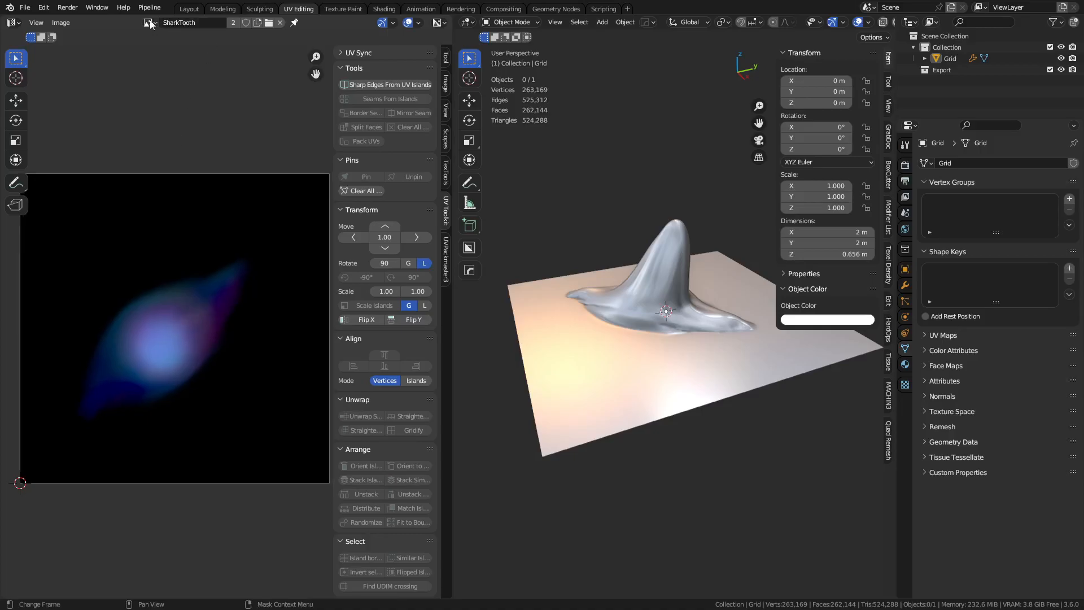
mouse_move(258, 40)
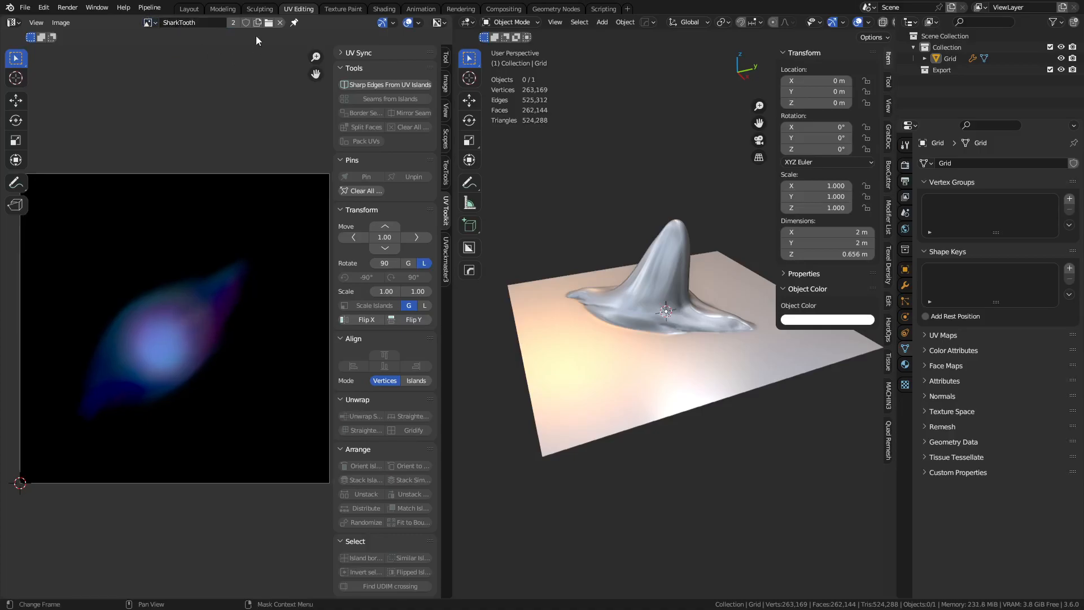
mouse_move(139, 335)
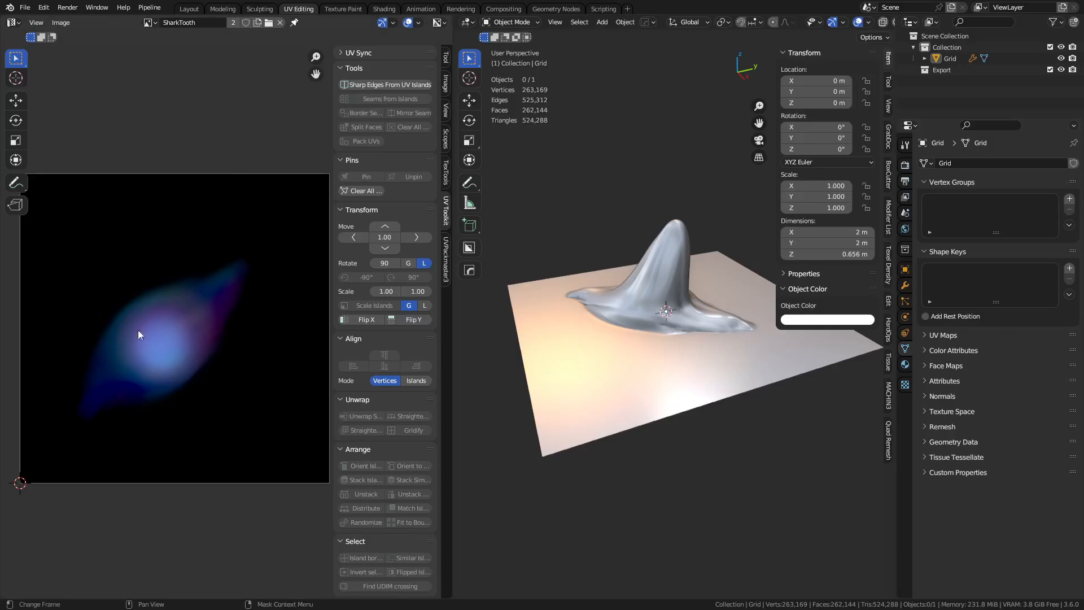
mouse_move(267, 22)
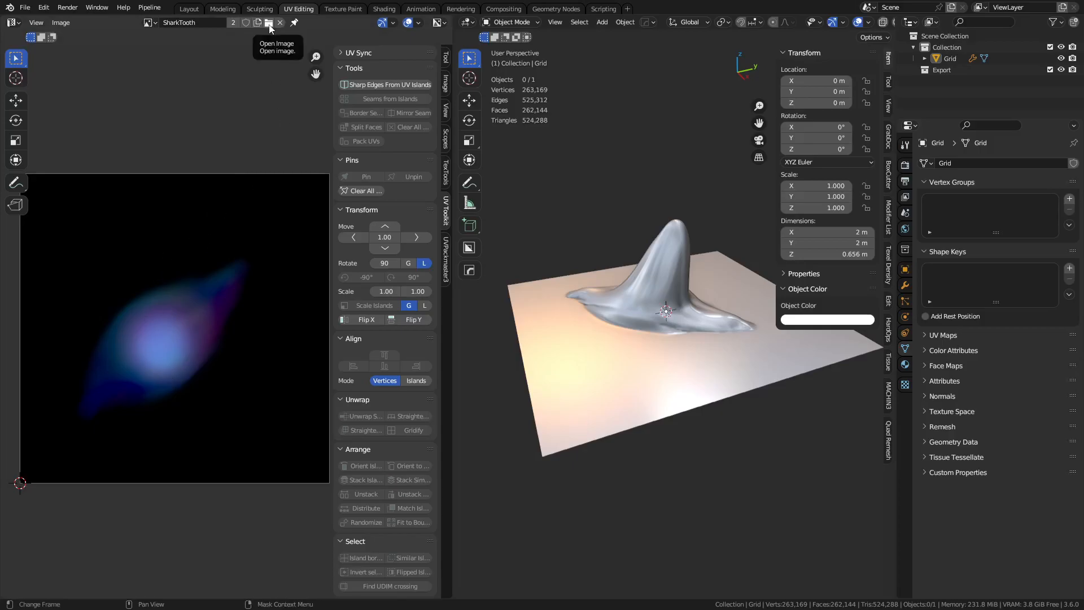
Step: Bring up the Open Image file browser at the output_vdm folder
click(266, 22)
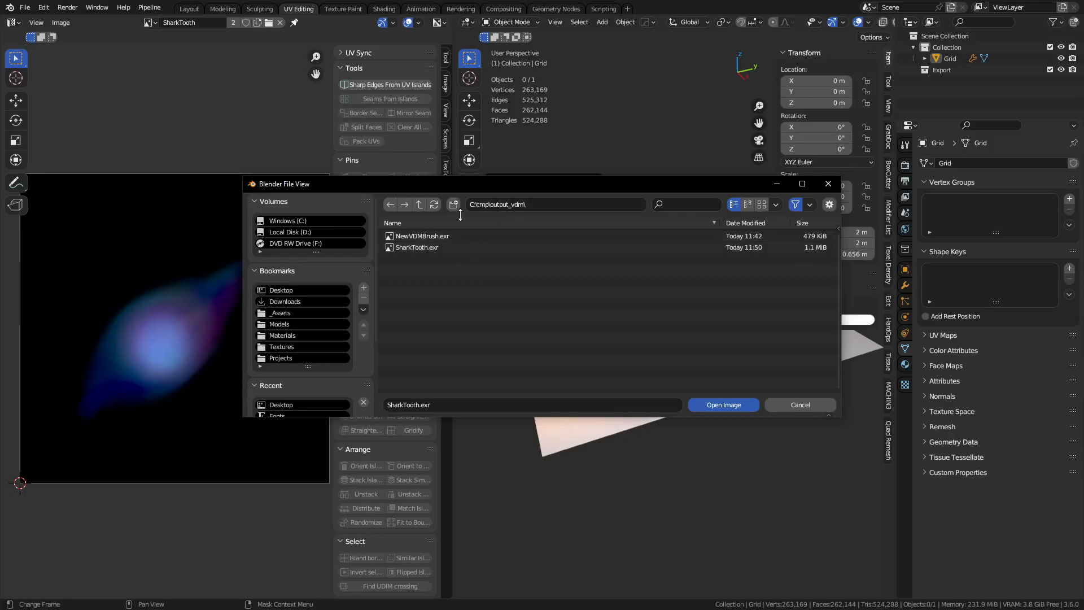
right_click(415, 247)
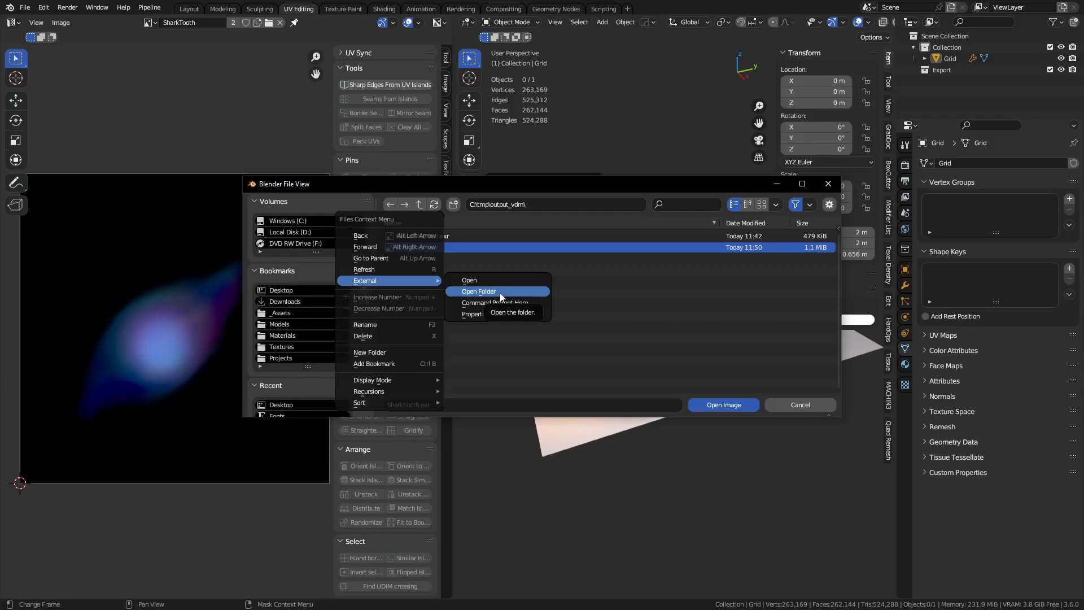
click(479, 291)
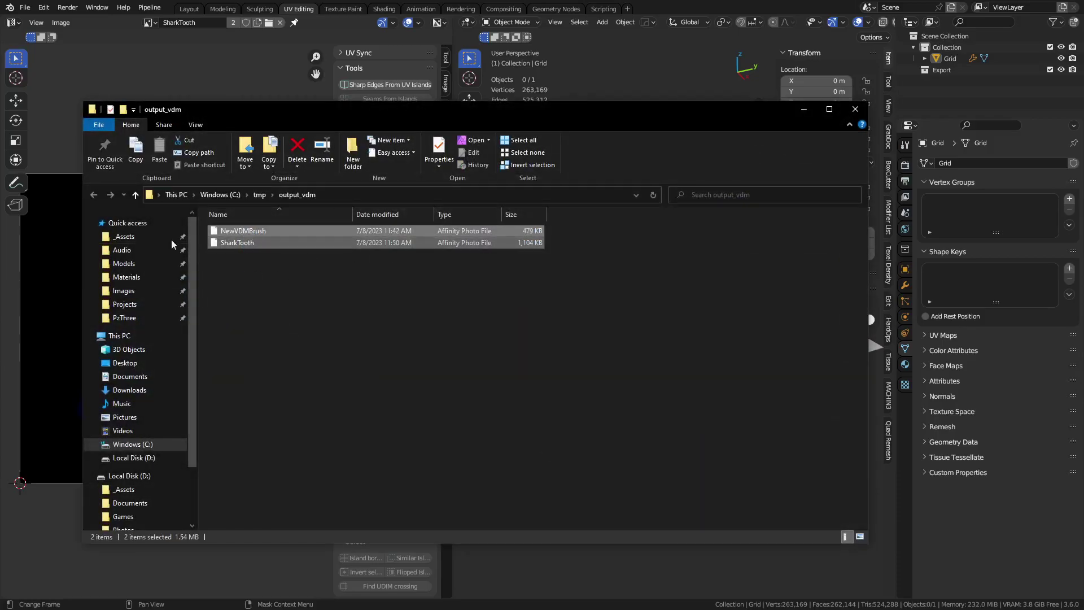
mouse_move(856, 109)
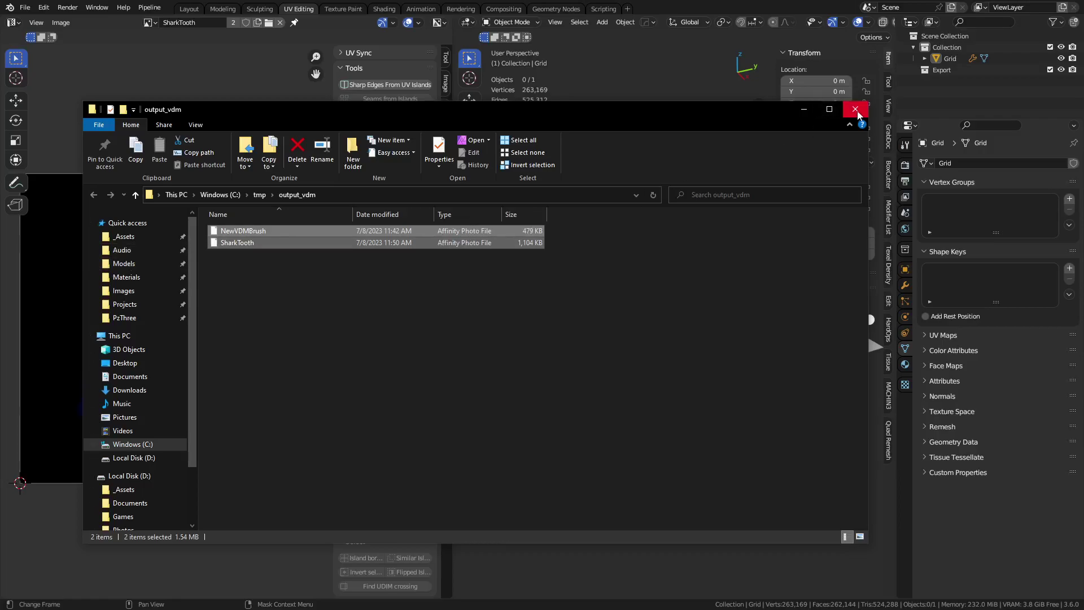
mouse_move(856, 109)
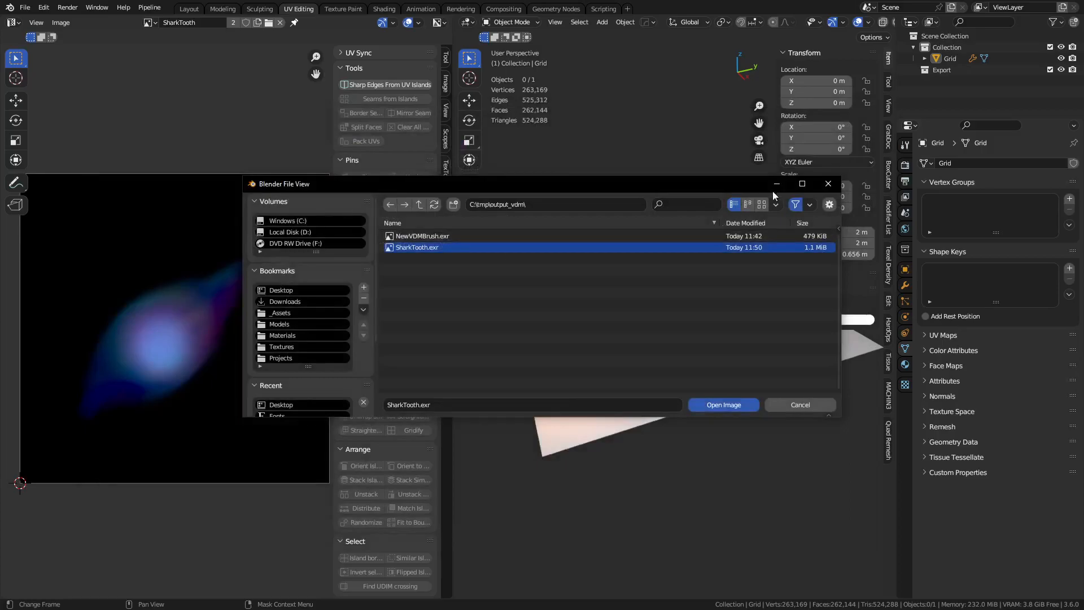
Step: Cancel the image browser and save the scene as SharkTooth.blend
click(723, 405)
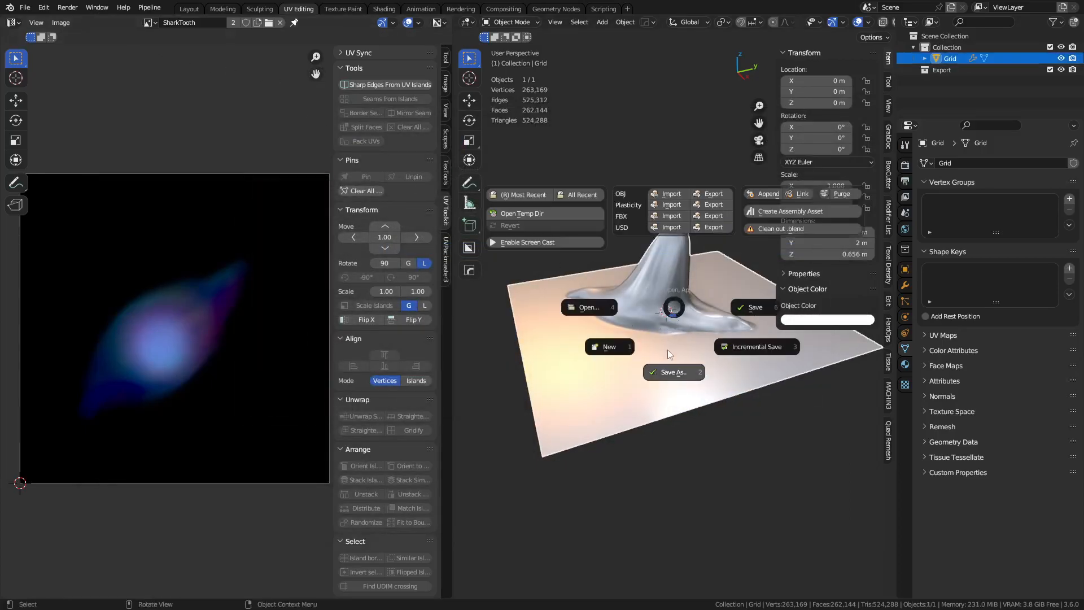
click(673, 373)
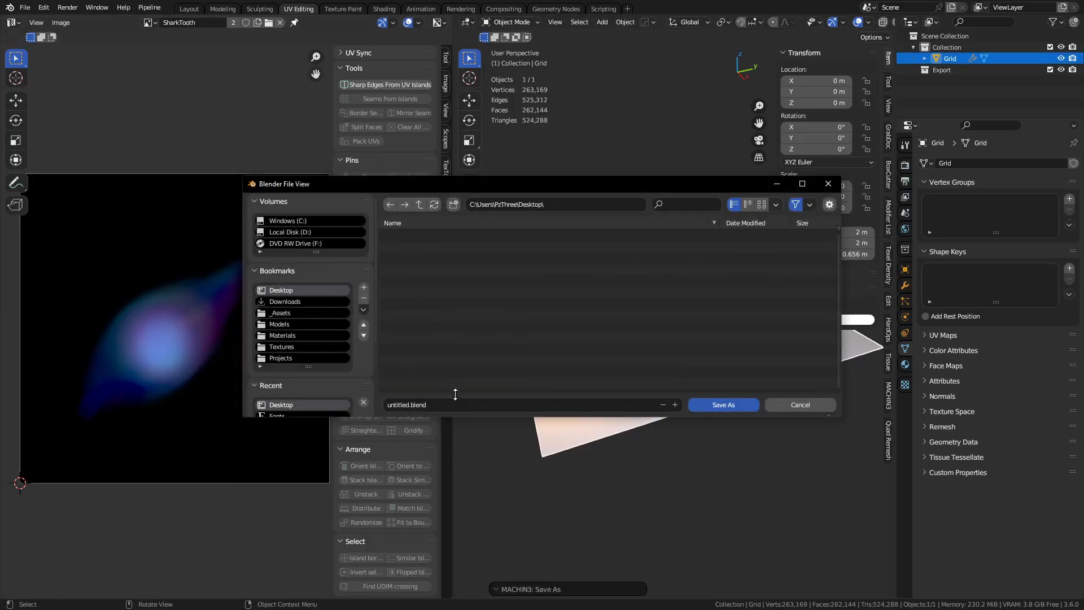
text(Shark)
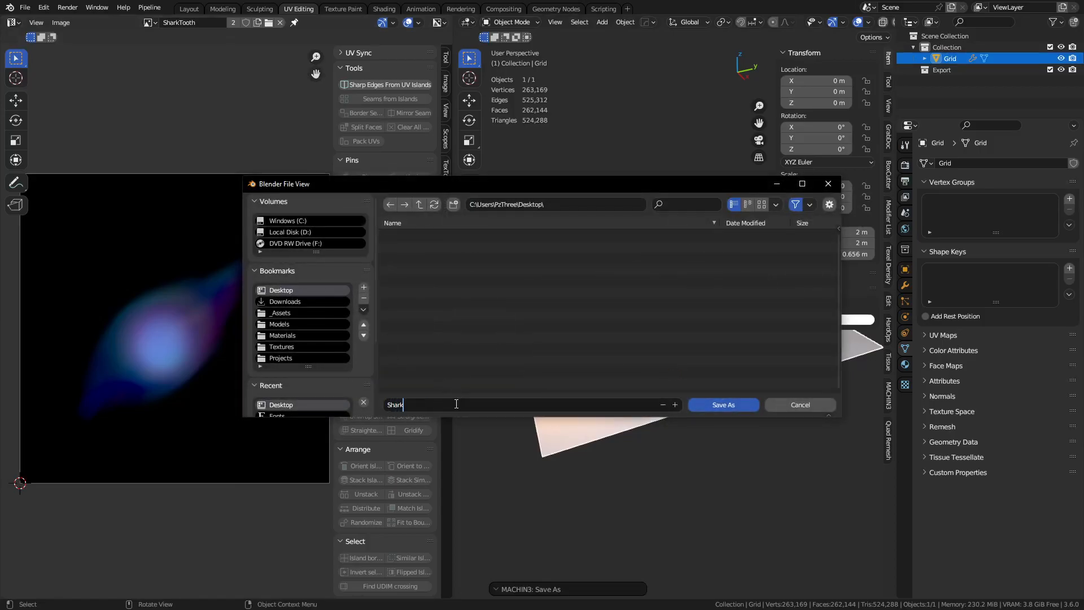
text(Tooth)
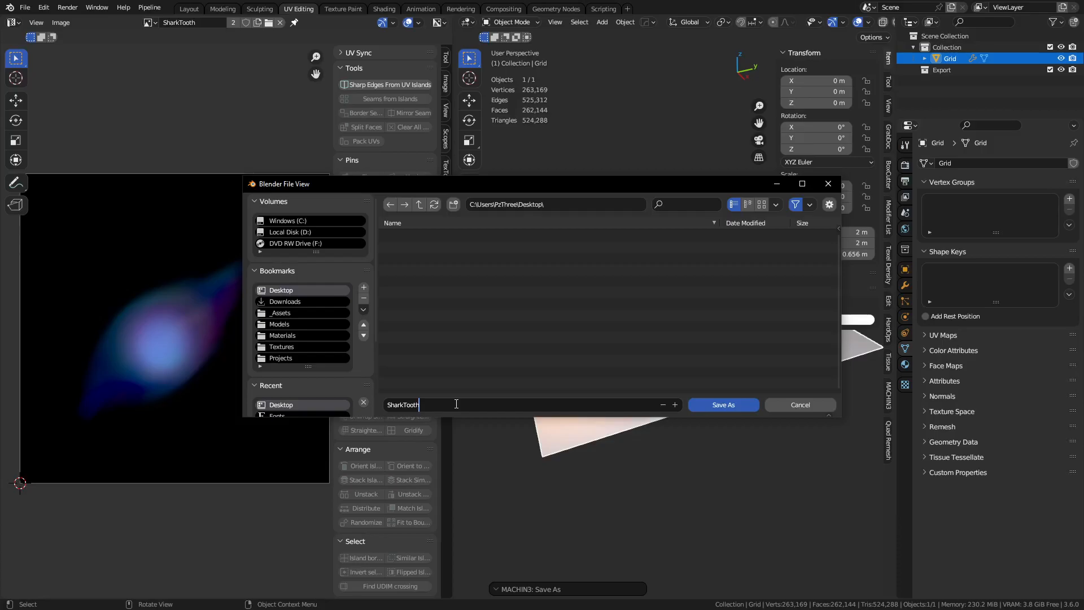
click(723, 404)
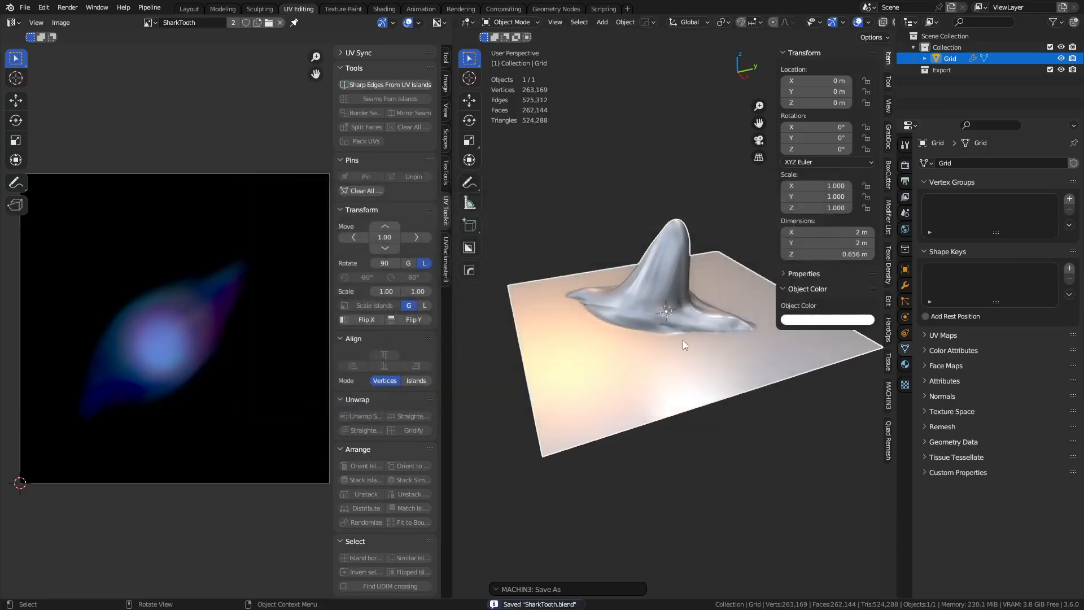
Step: Start a new General scene, put the cube in Sculpt Mode and check the brush list
click(25, 6)
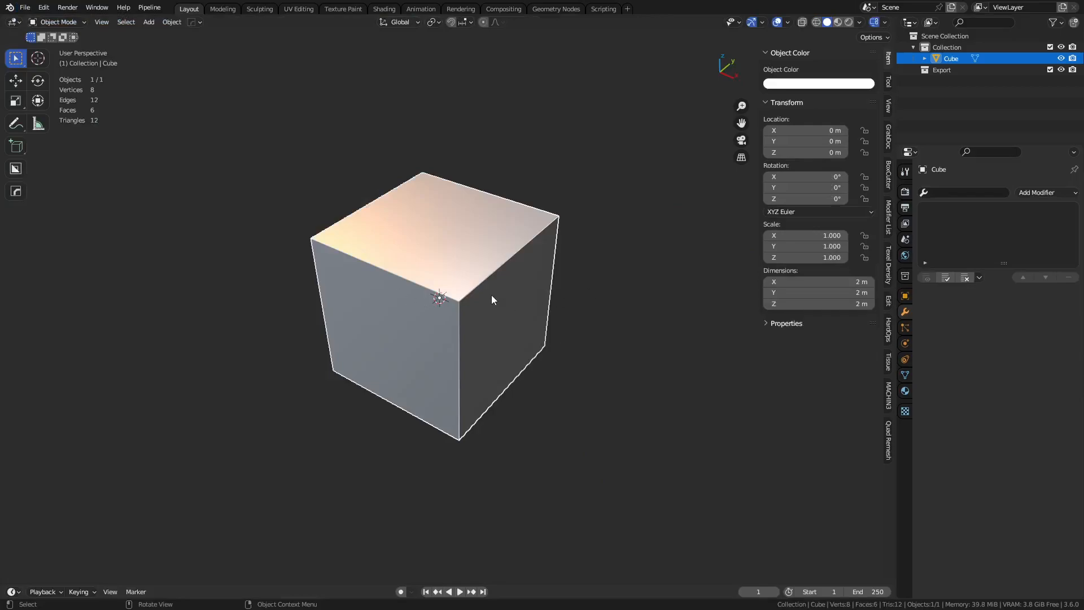
click(59, 21)
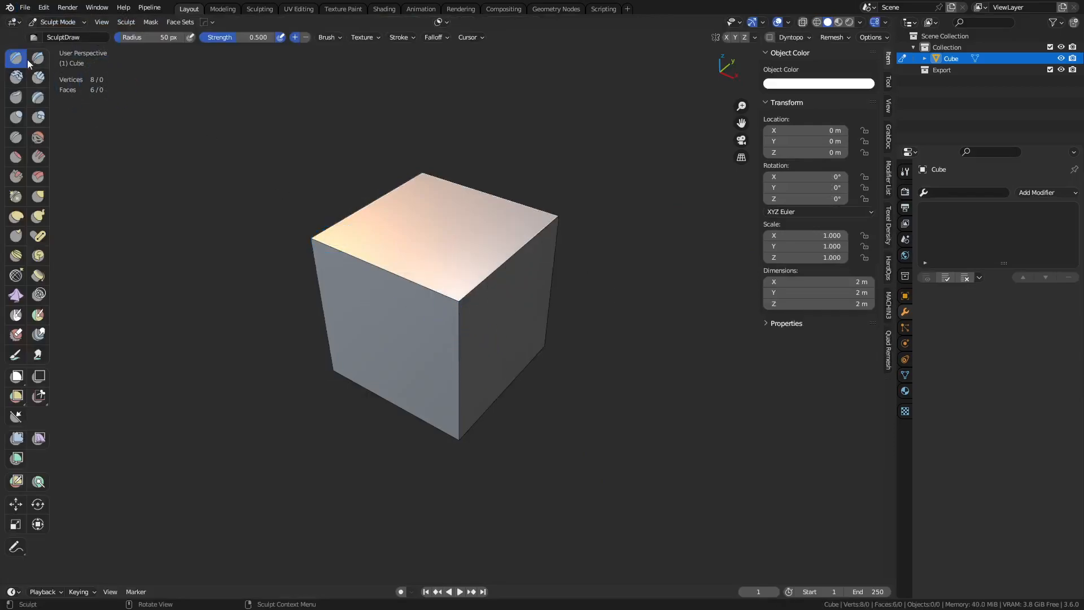
click(13, 59)
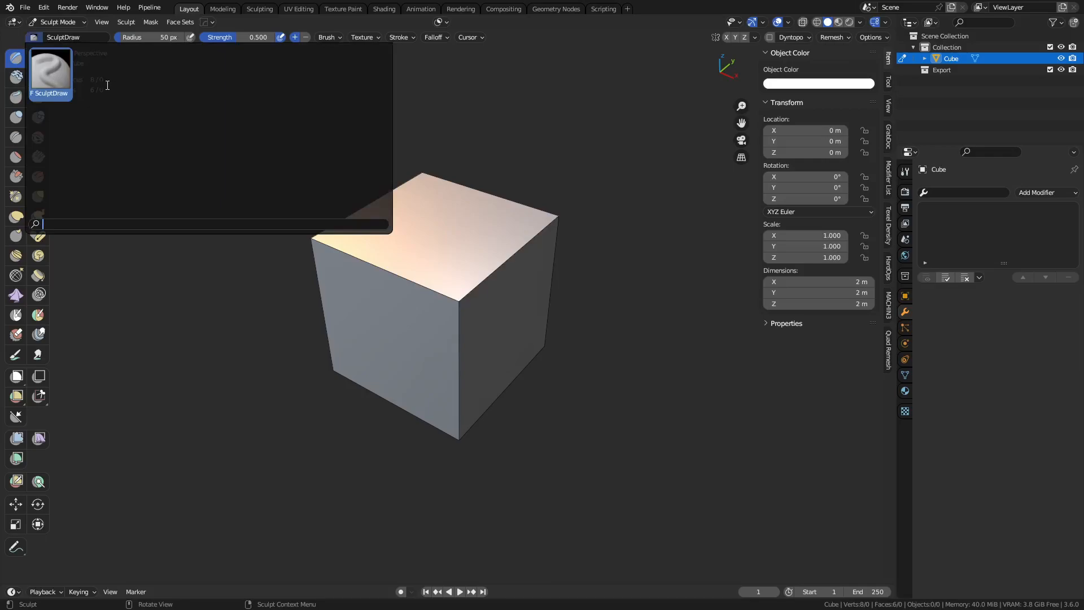
mouse_move(174, 141)
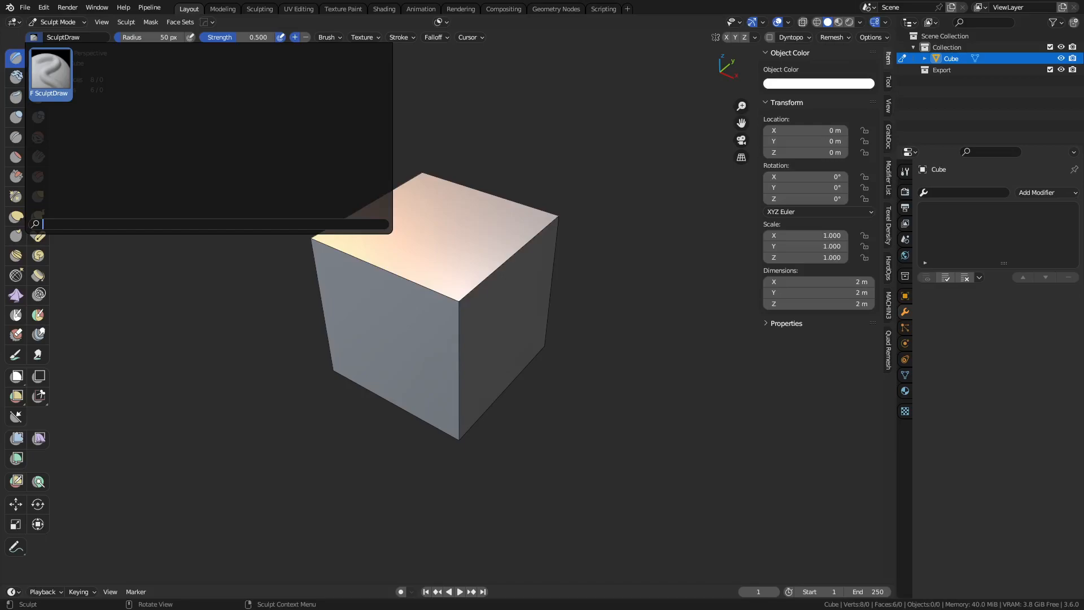
click(26, 8)
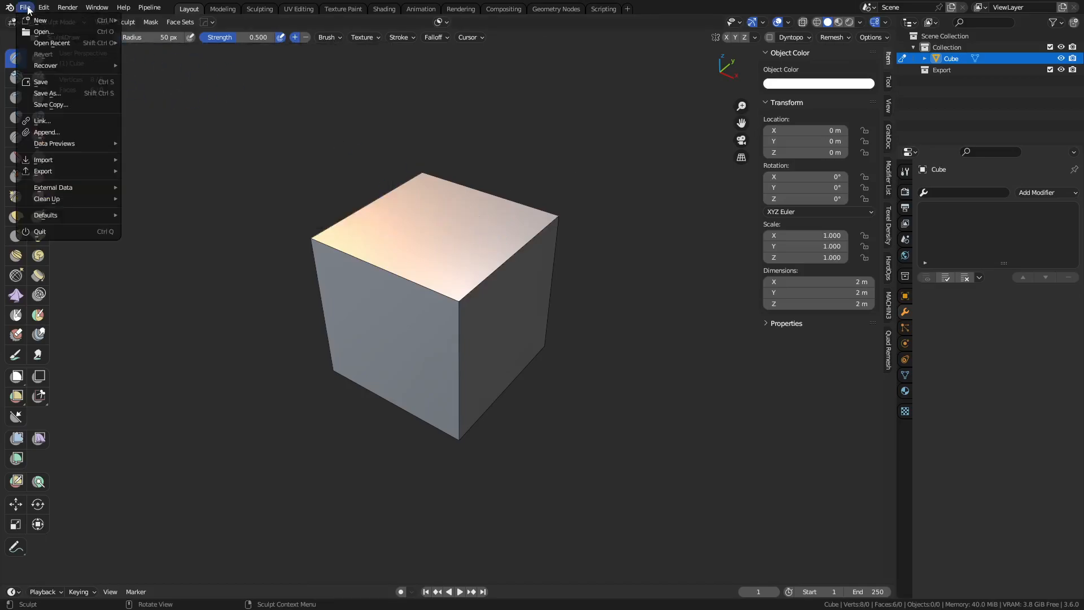
mouse_move(48, 133)
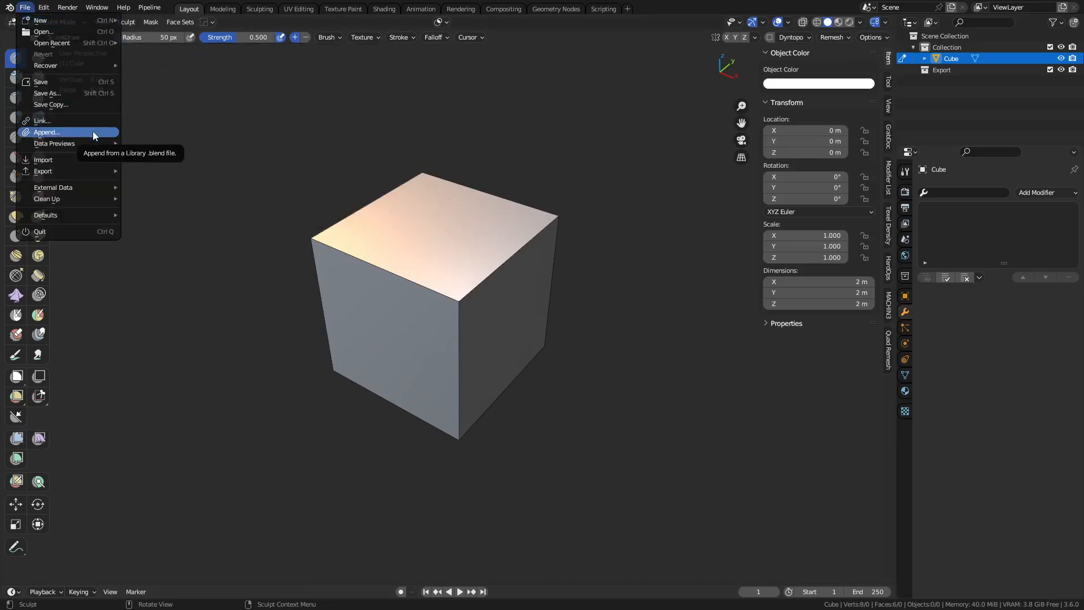
Step: Append the SharkTooth brush from Desktop/SharkTooth.blend, discarding the untitled scene's changes
click(46, 132)
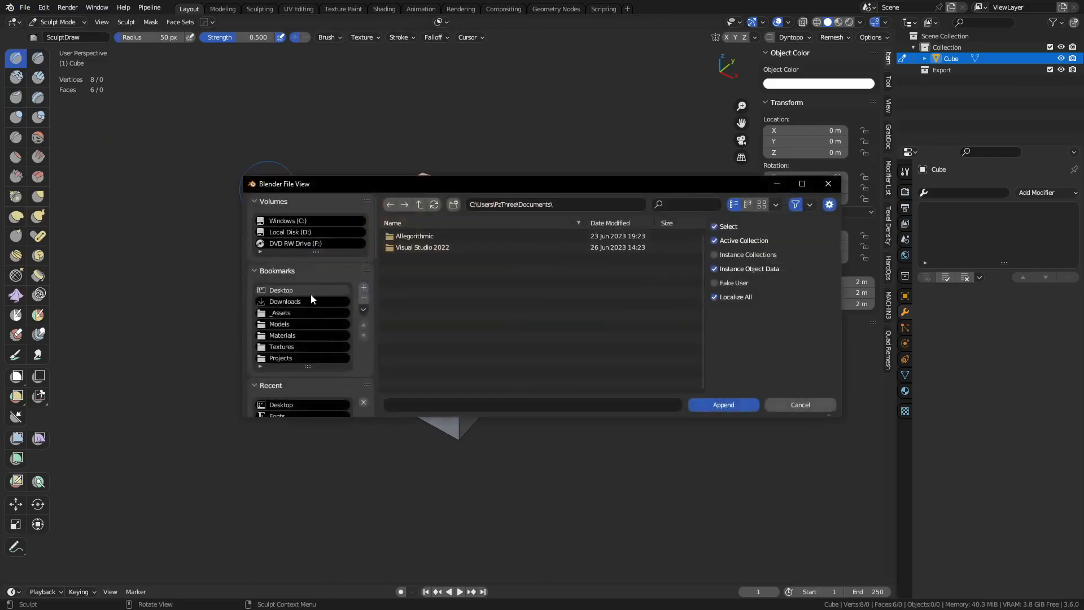
click(280, 289)
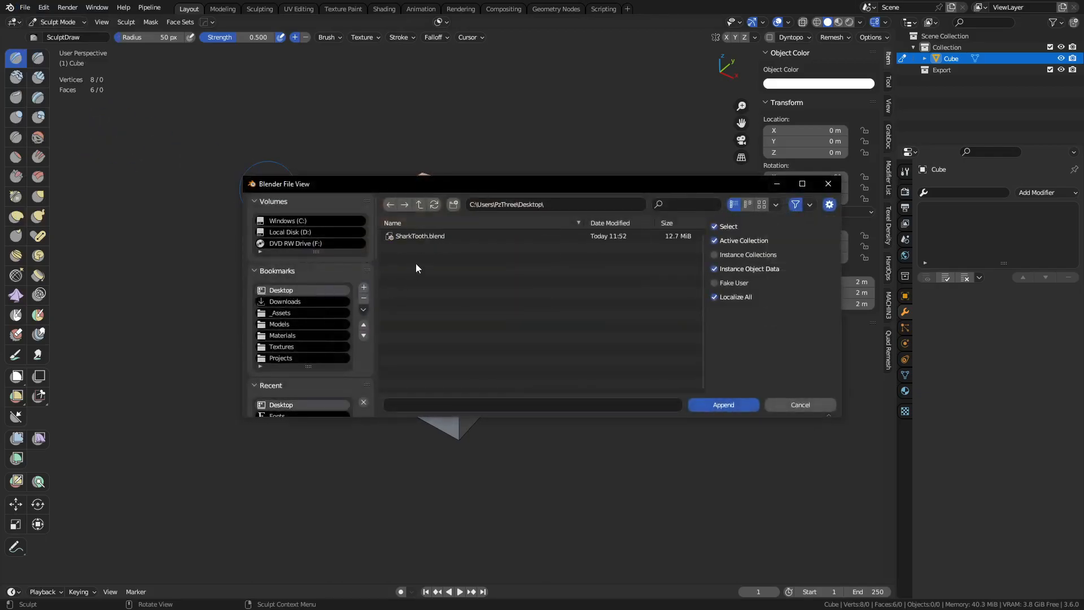
double_click(420, 237)
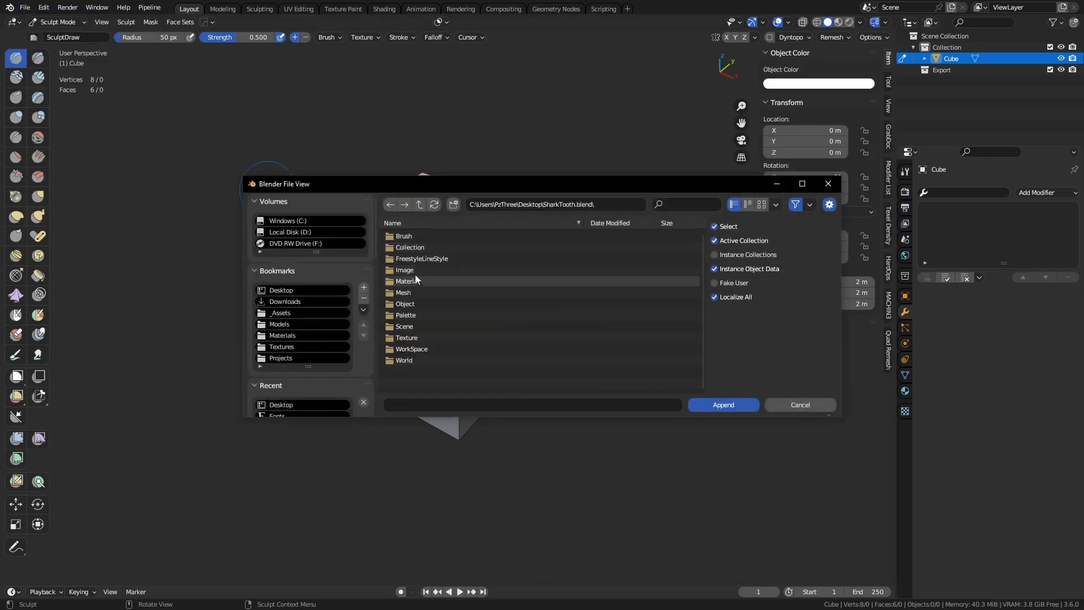
double_click(404, 236)
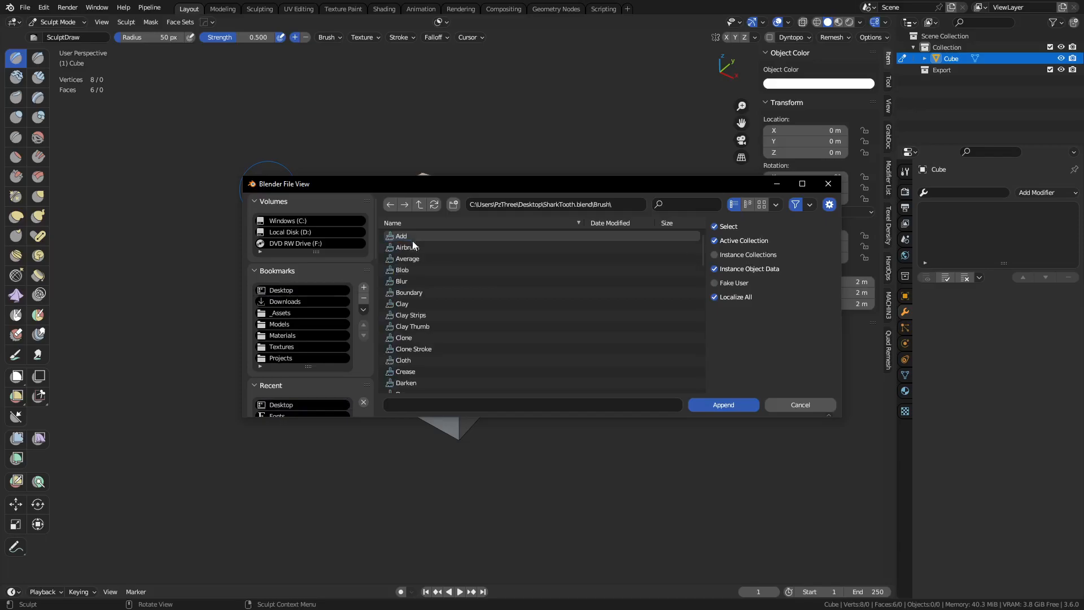
scroll(down, 3)
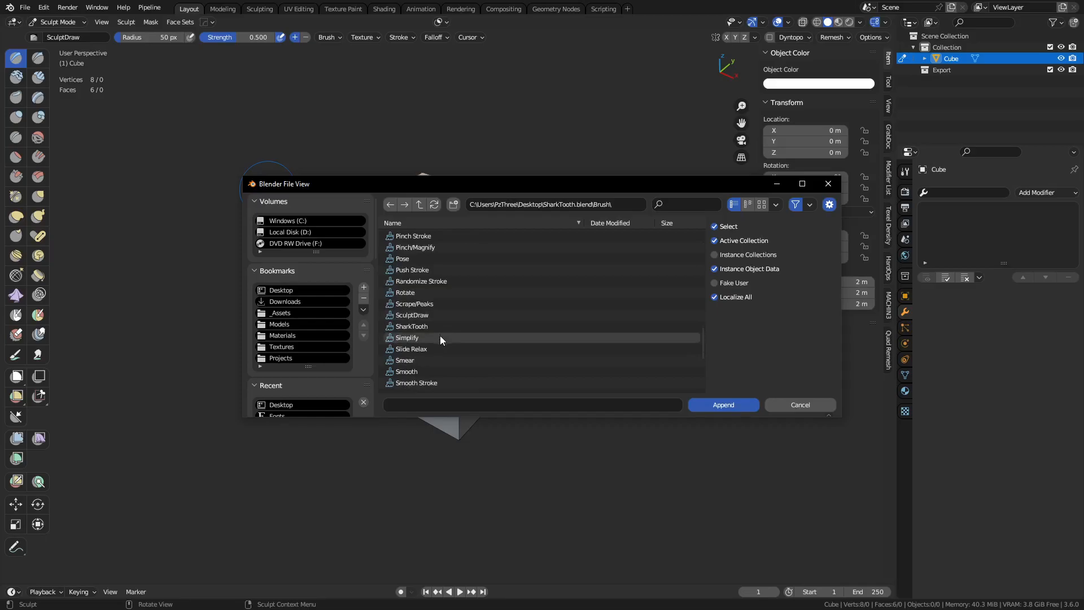
click(411, 326)
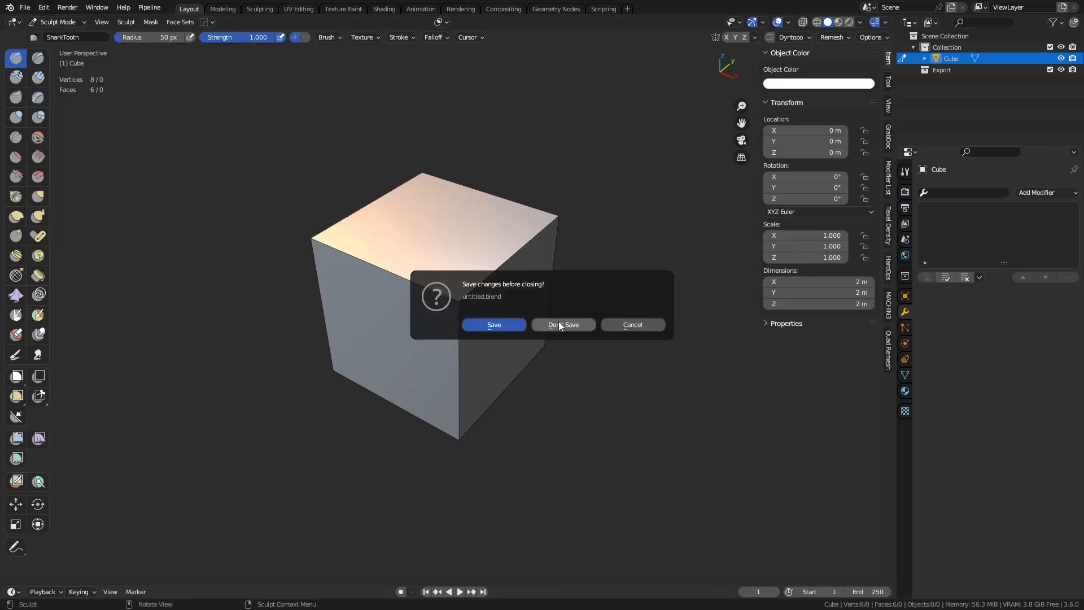
click(563, 325)
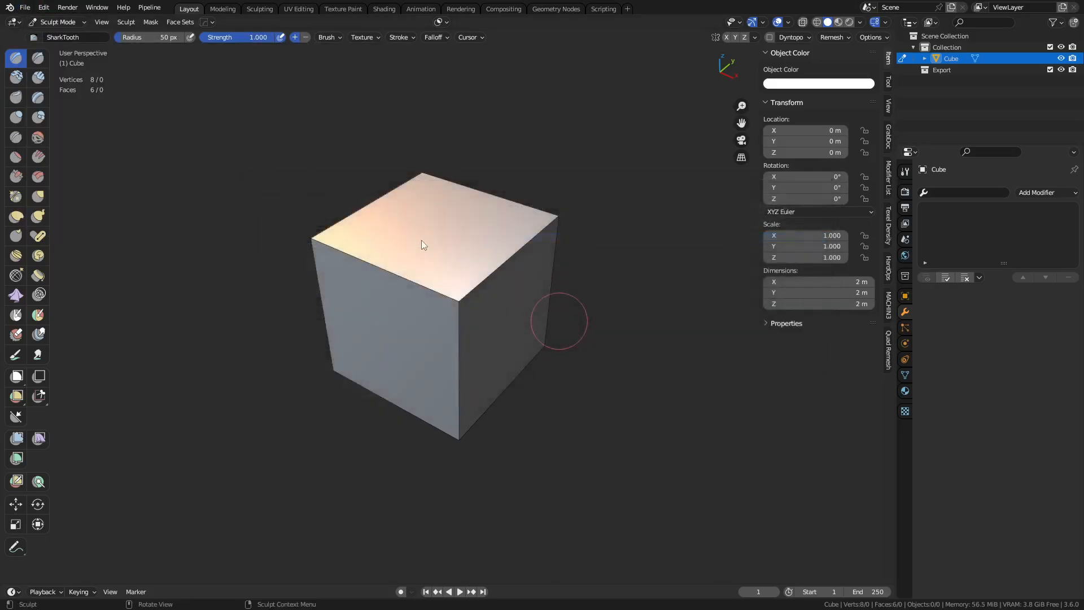
Step: View the reopened SharkTooth.blend in the UV Editing workspace
click(298, 9)
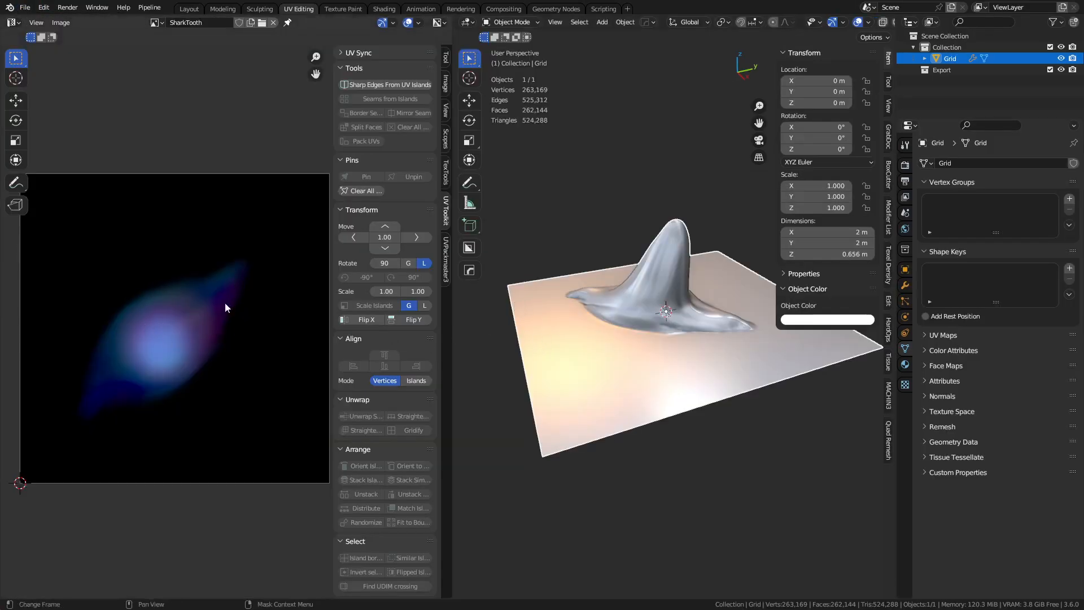
mouse_move(237, 326)
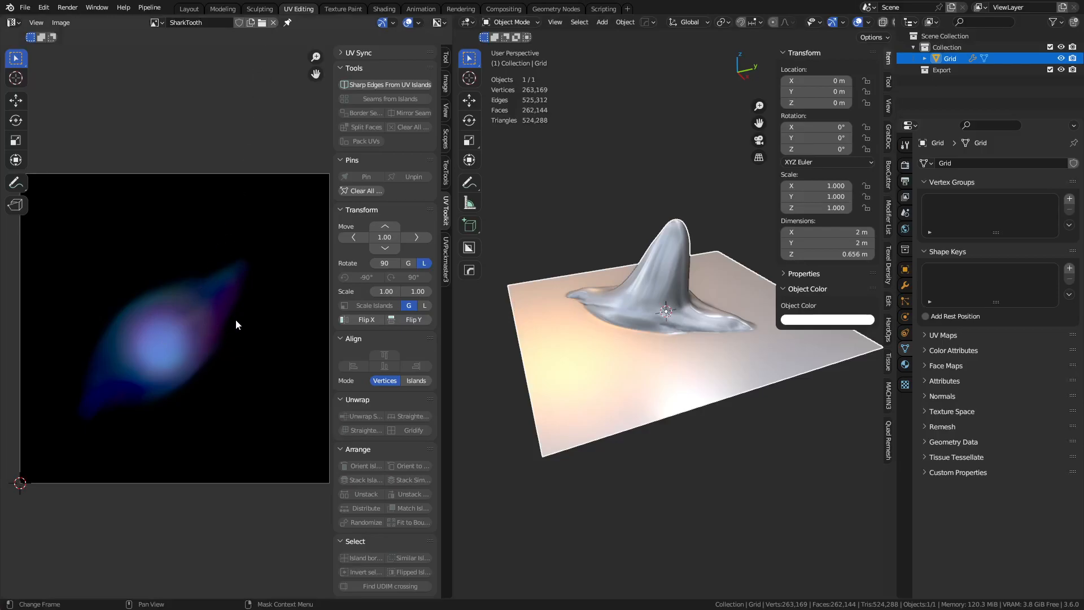
mouse_move(226, 316)
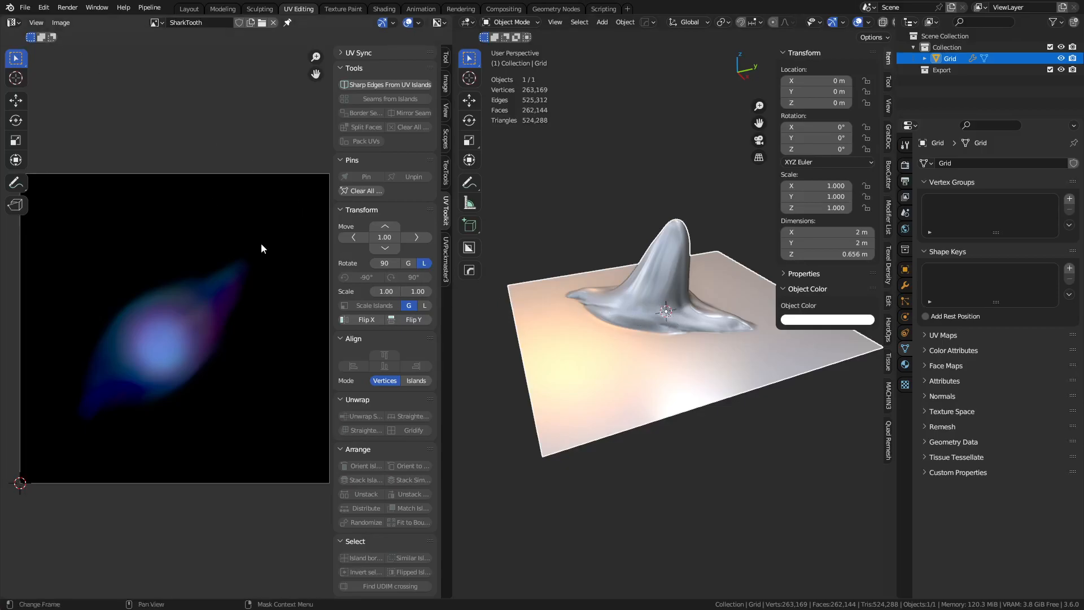
mouse_move(193, 339)
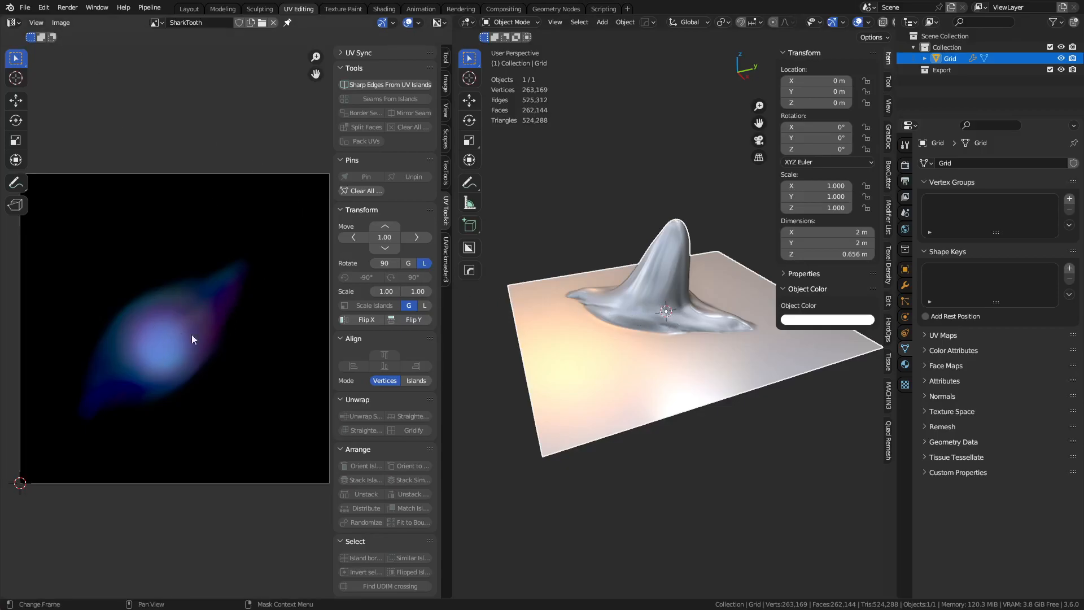
mouse_move(239, 309)
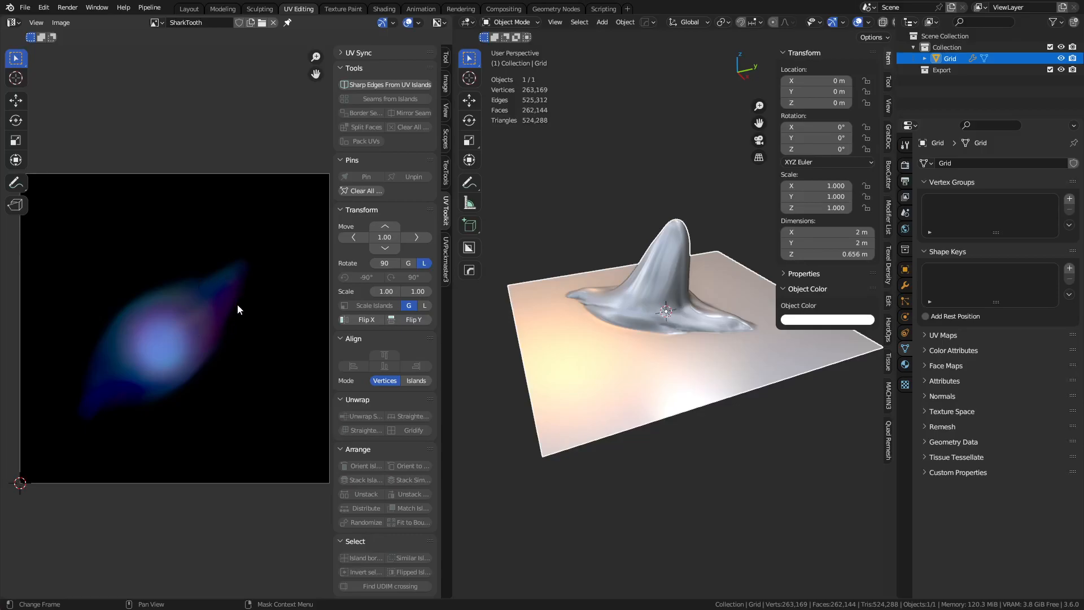
Step: Pack Resources via File > External Data and dismiss the 'Packed 1 file(s)' log
click(28, 7)
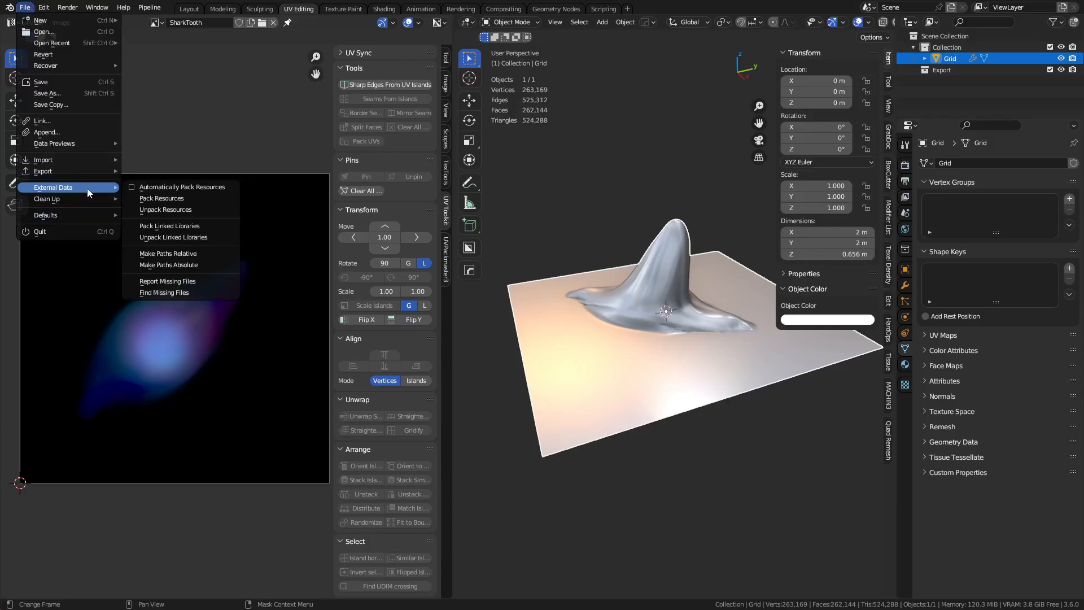
mouse_move(162, 197)
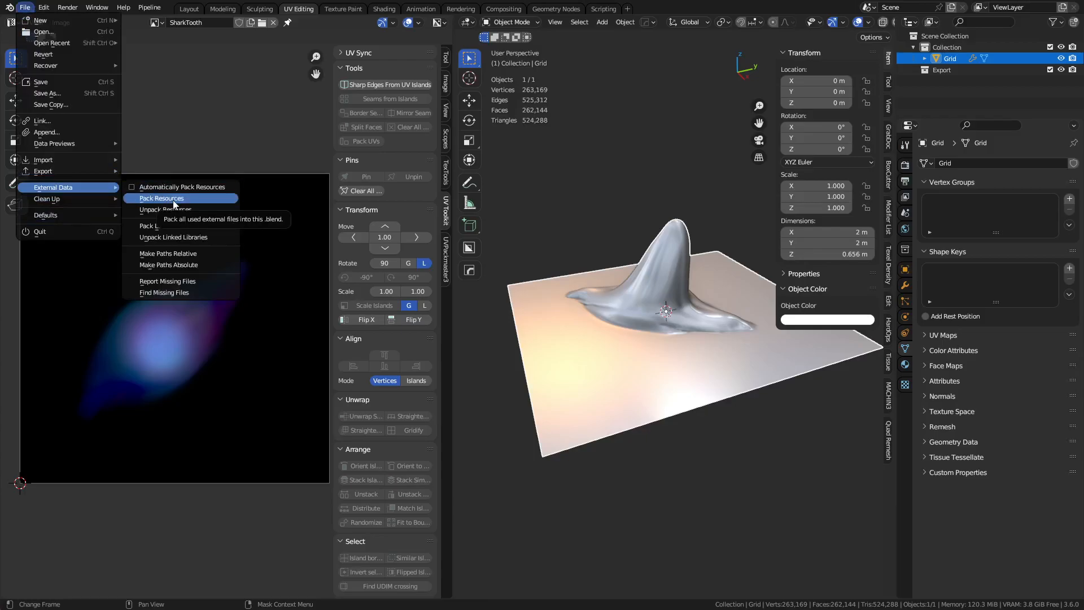
click(162, 197)
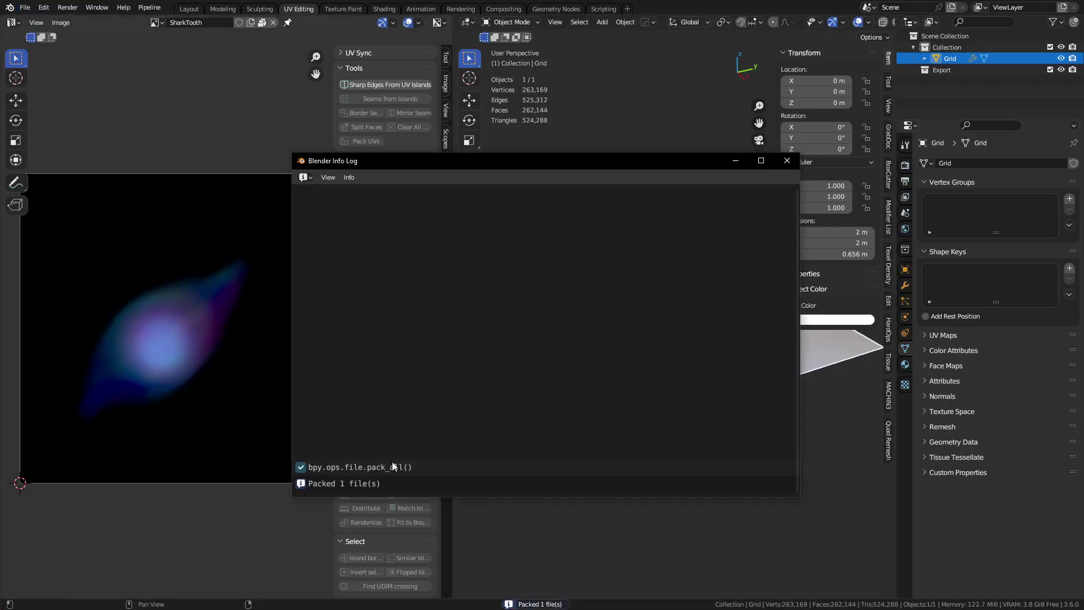
click(787, 161)
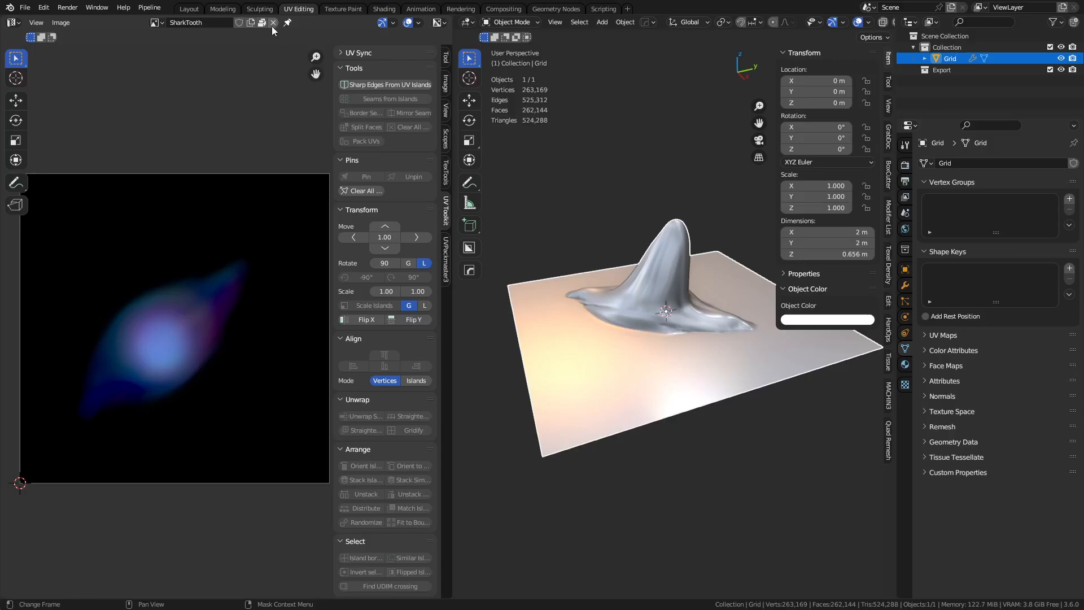
mouse_move(262, 23)
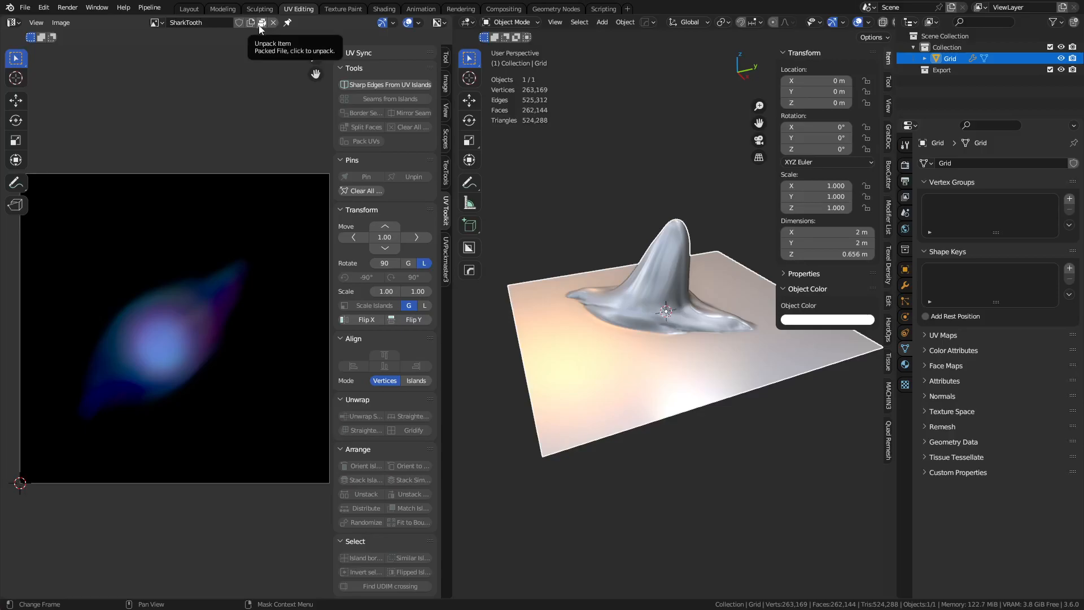
mouse_move(271, 32)
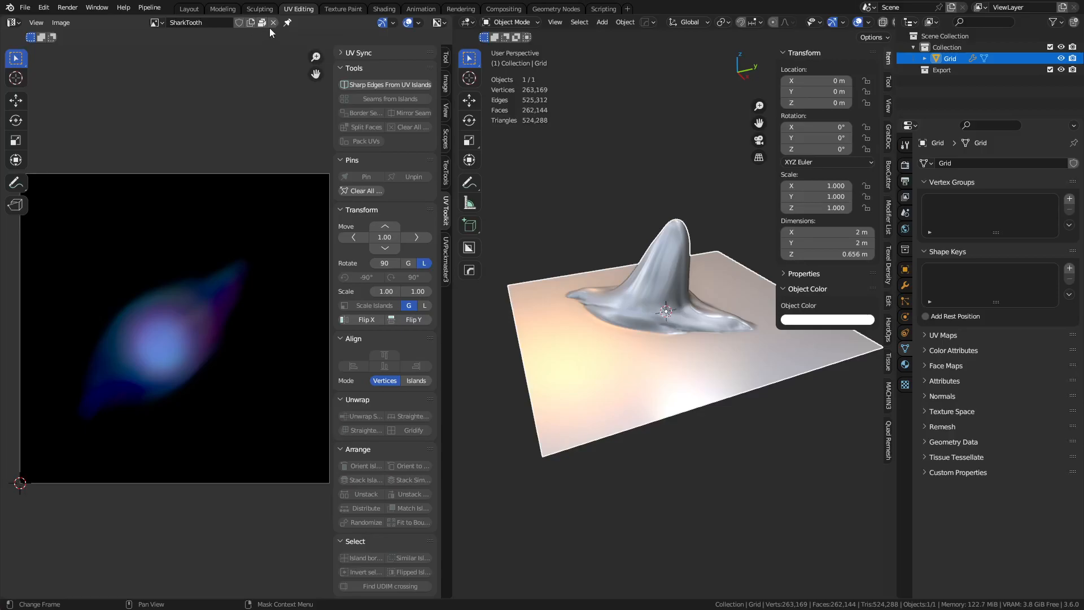
Step: Unpack the SharkTooth image to use the file in its original location
click(263, 22)
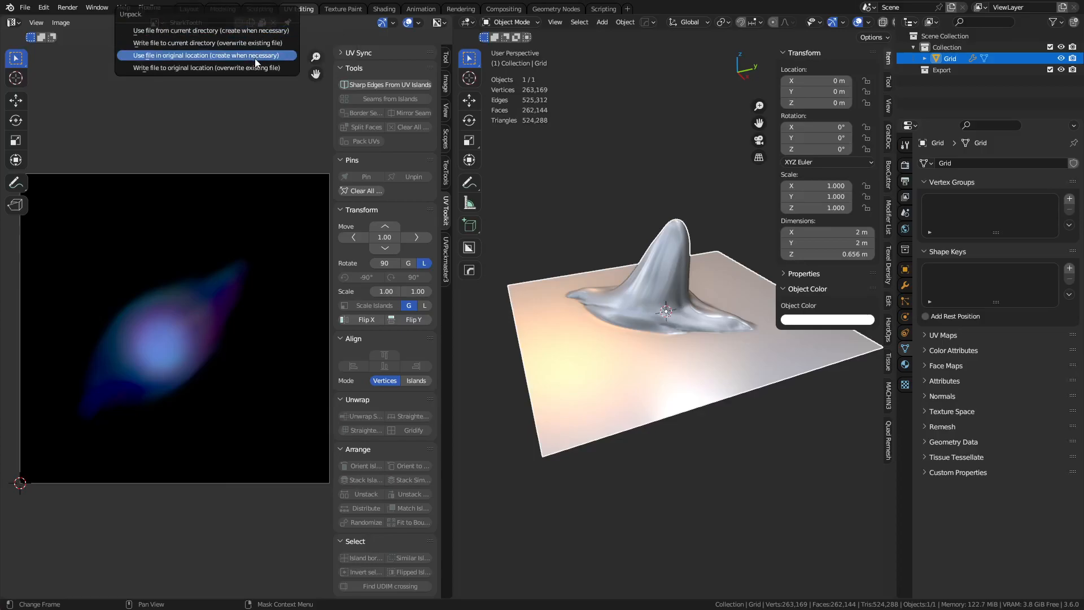
click(208, 56)
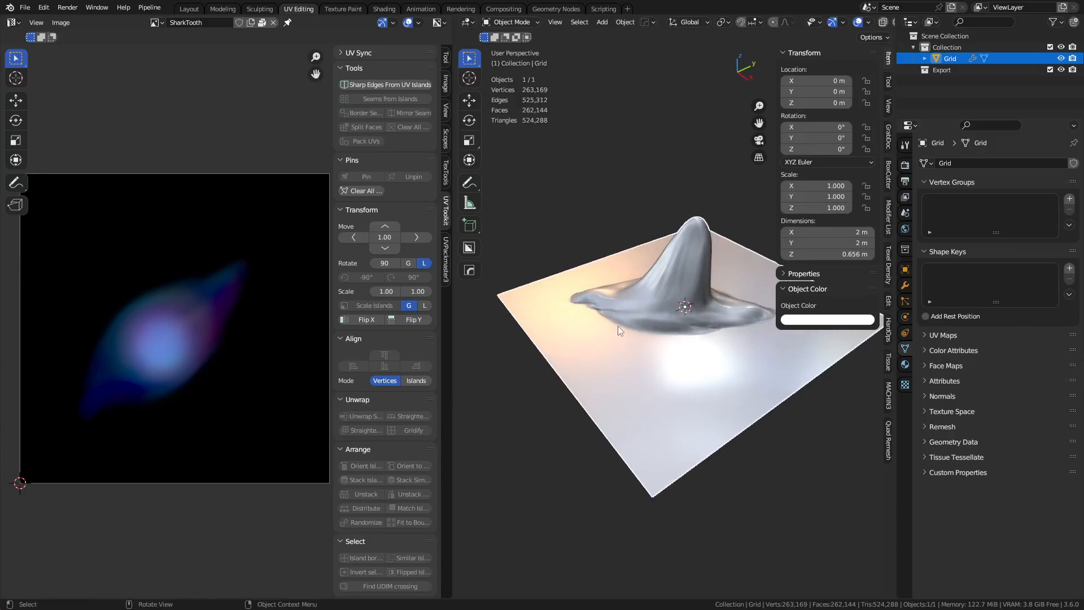
mouse_move(612, 336)
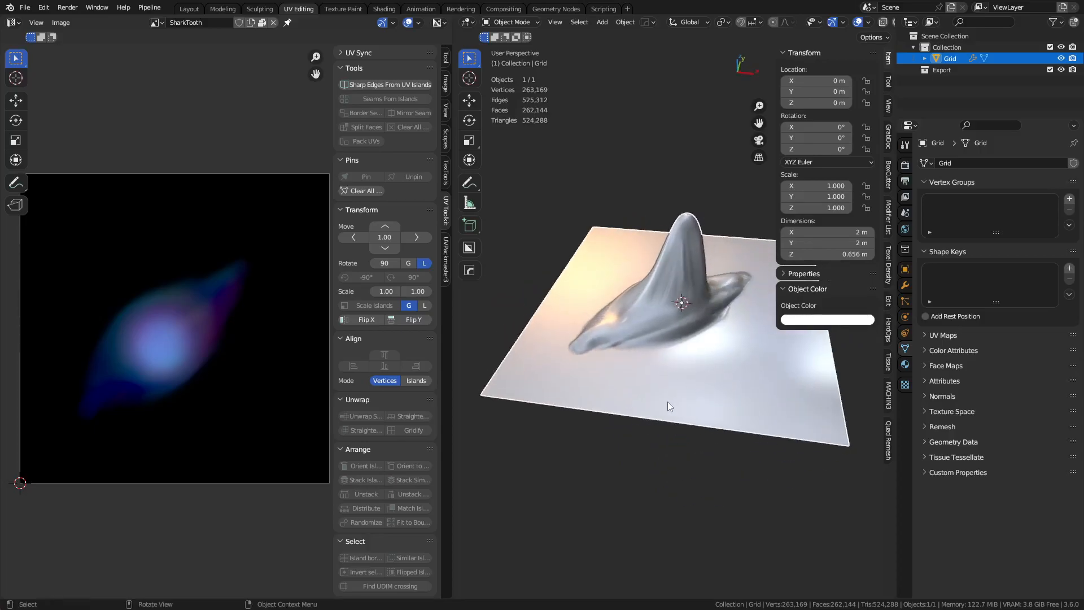
mouse_move(203, 497)
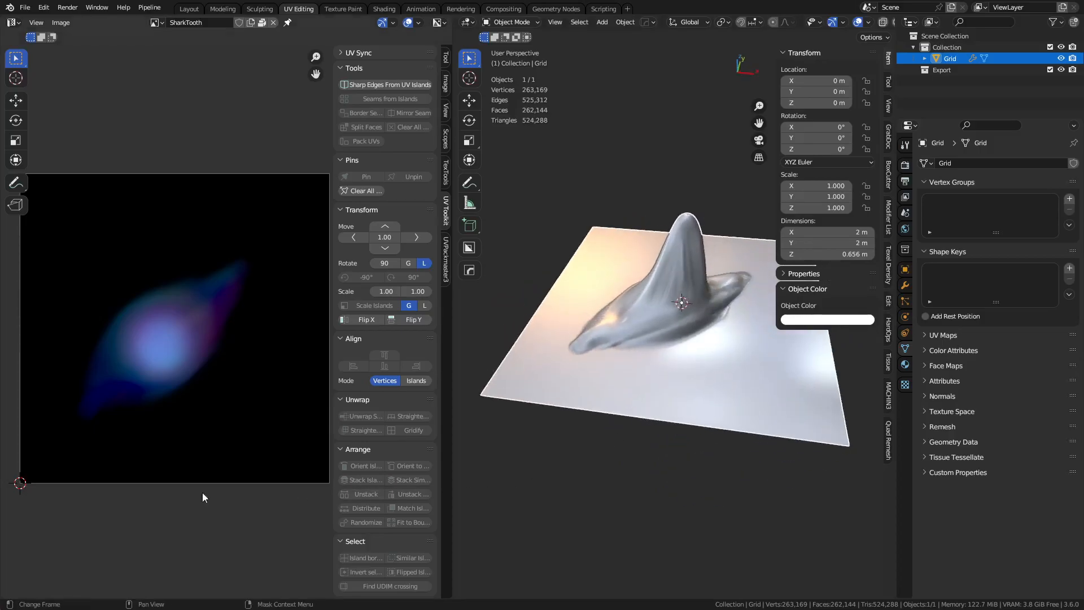